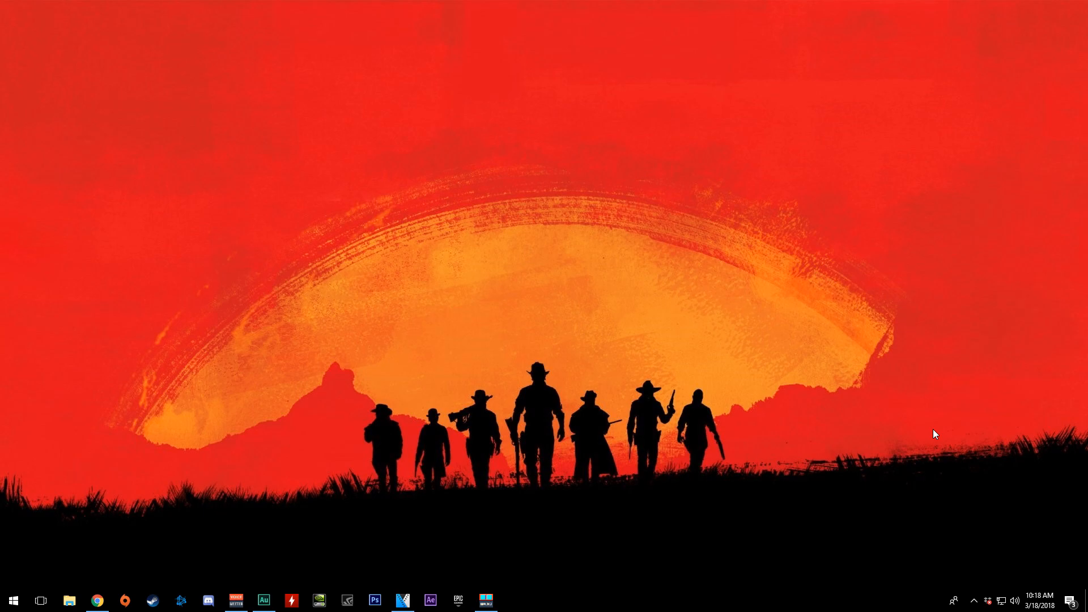
pyautogui.moveTo(1004, 480)
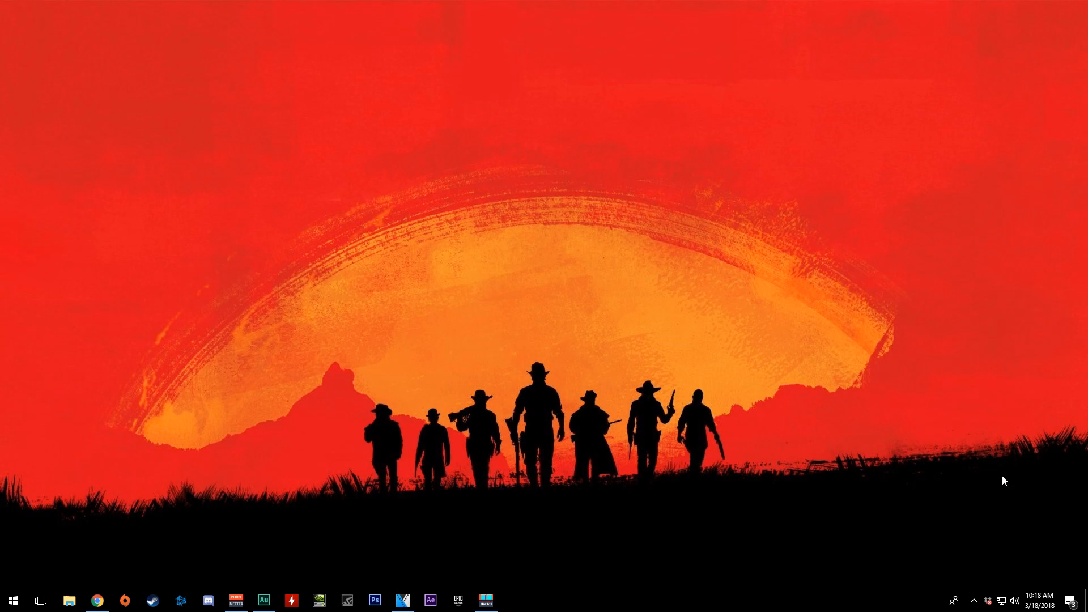
pyautogui.moveTo(1013, 488)
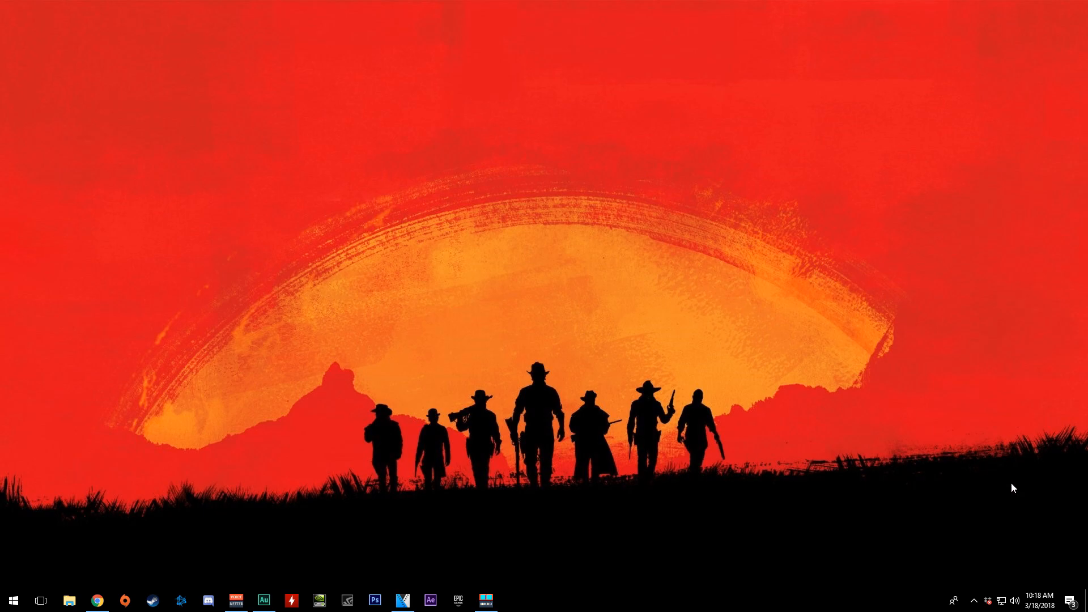
pyautogui.moveTo(1025, 565)
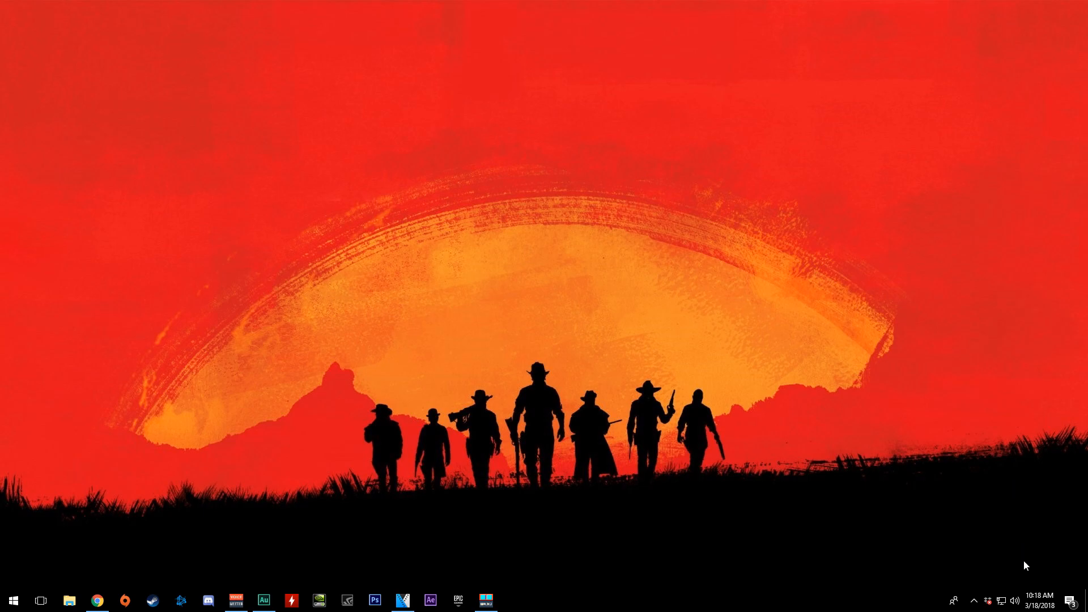
# Open Playback devices from the tray speaker icon's menu, showing Speakers as default.
pyautogui.rightClick(1013, 599)
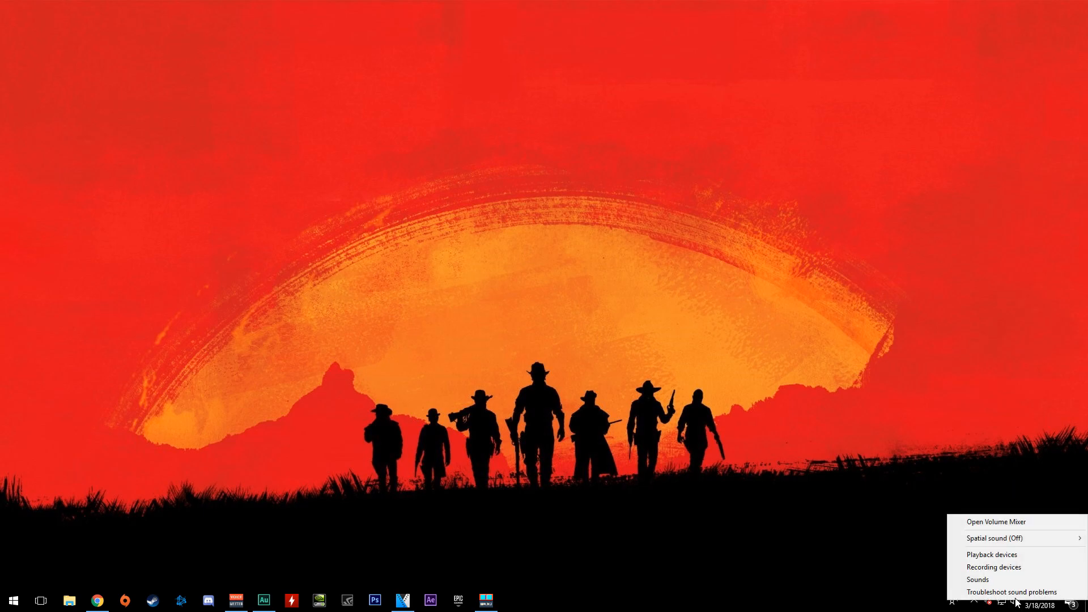
pyautogui.moveTo(1013, 605)
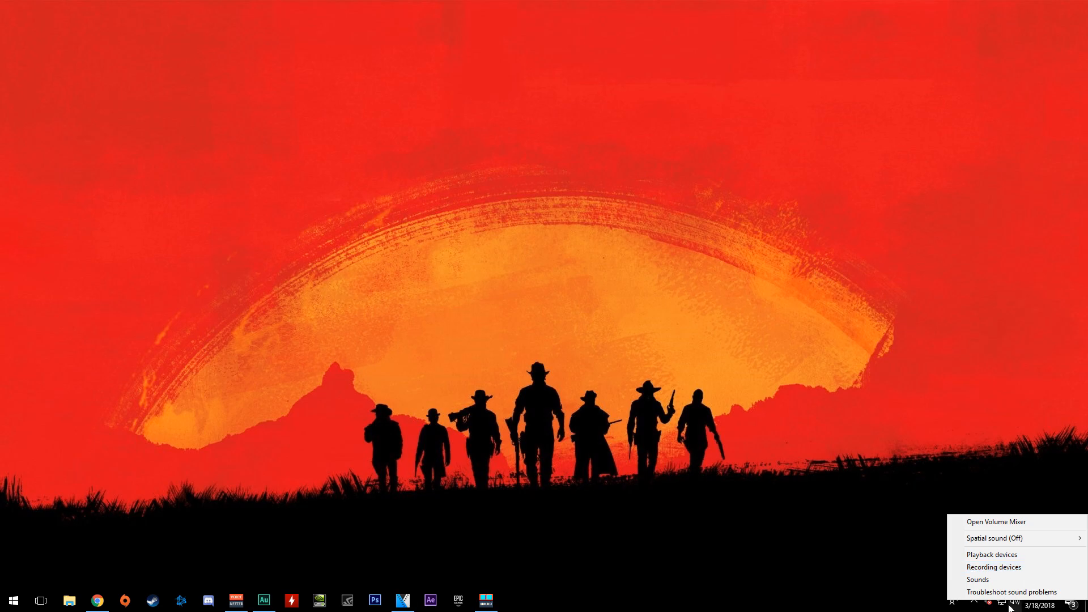
pyautogui.click(991, 554)
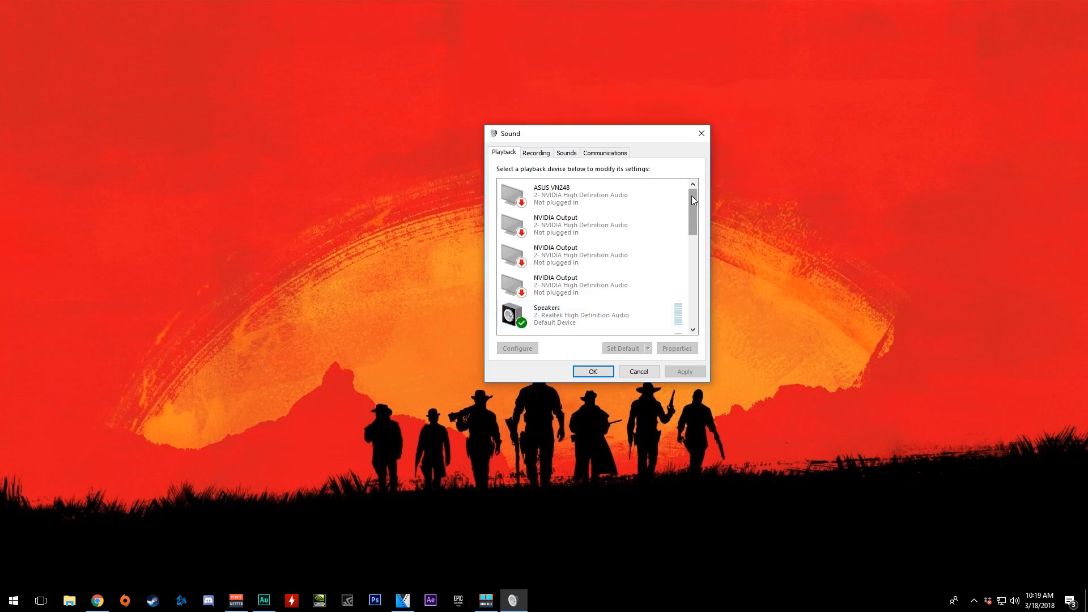
pyautogui.click(590, 315)
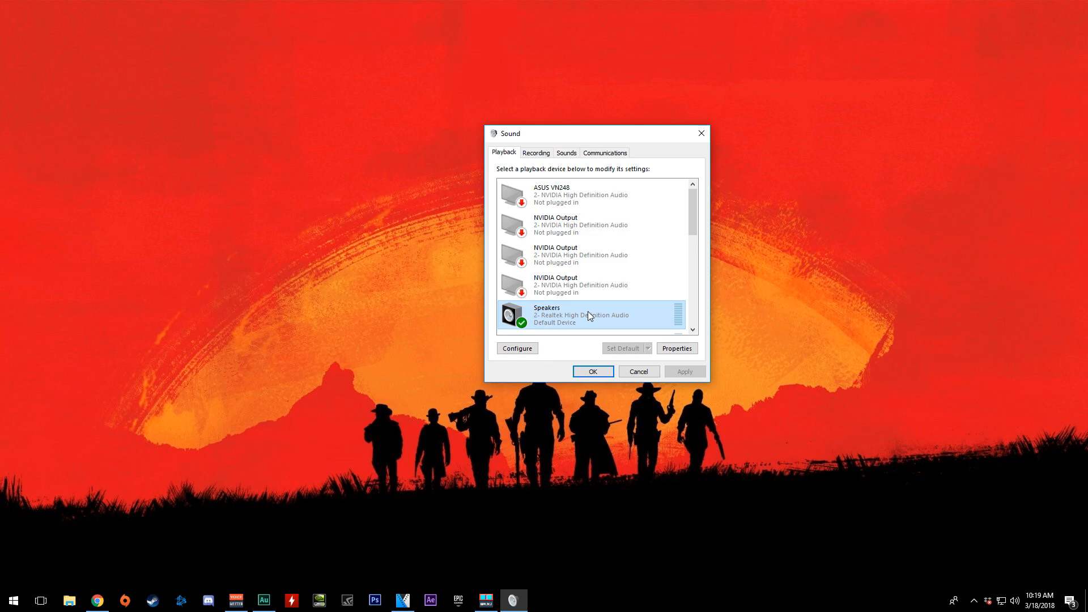
pyautogui.moveTo(559, 168)
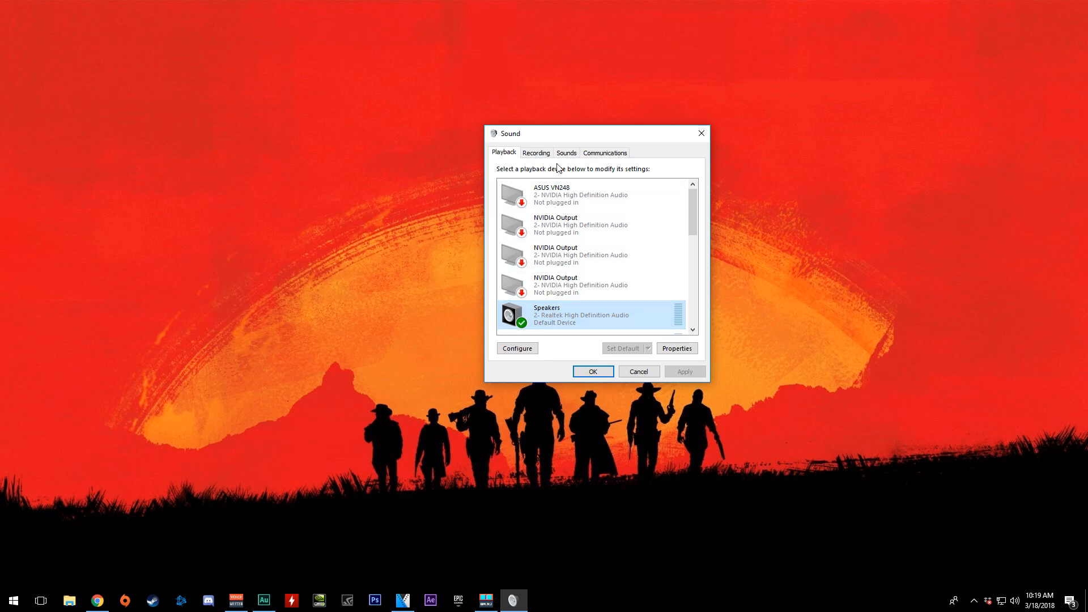
pyautogui.moveTo(541, 158)
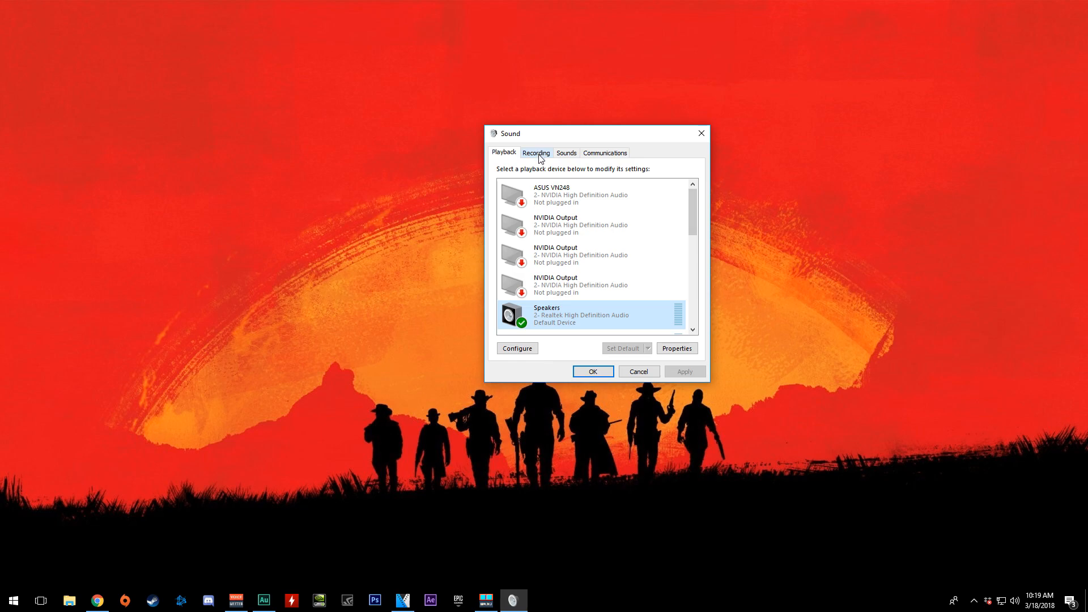
pyautogui.moveTo(207, 290)
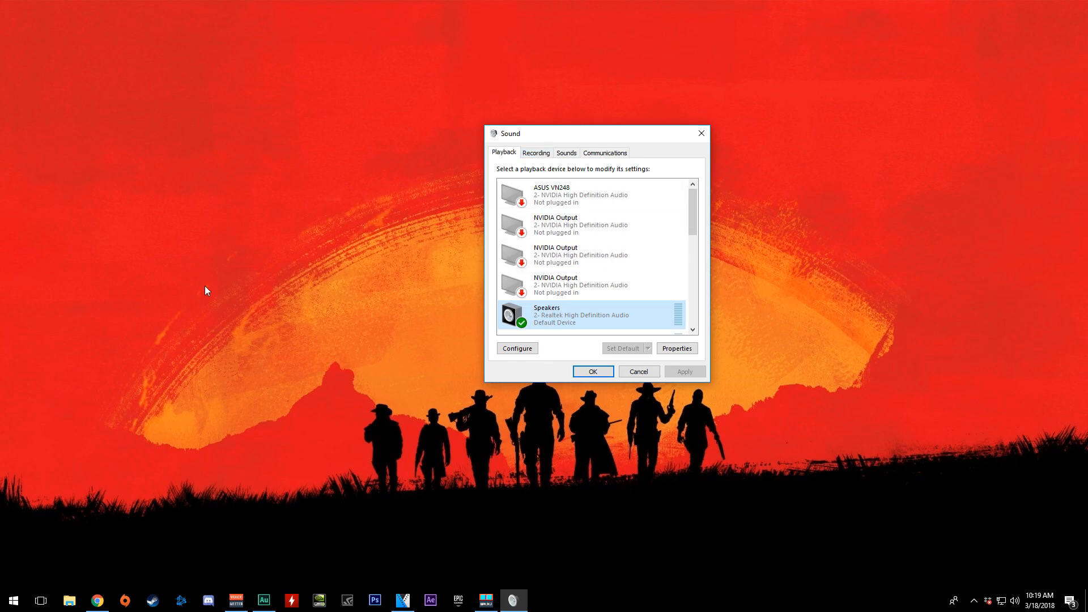
pyautogui.moveTo(701, 215)
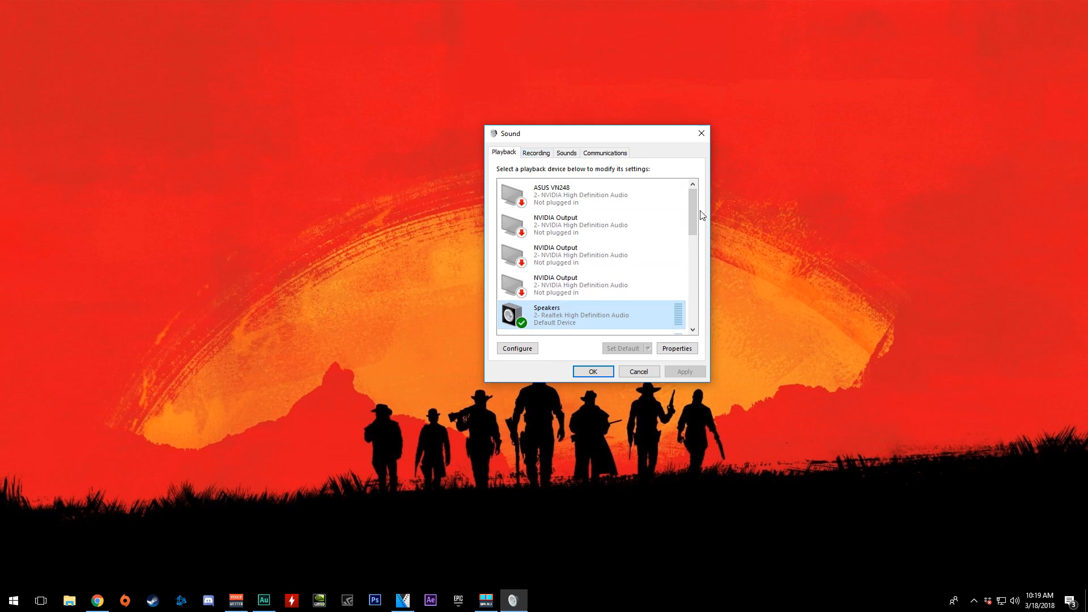
pyautogui.scroll(-3)
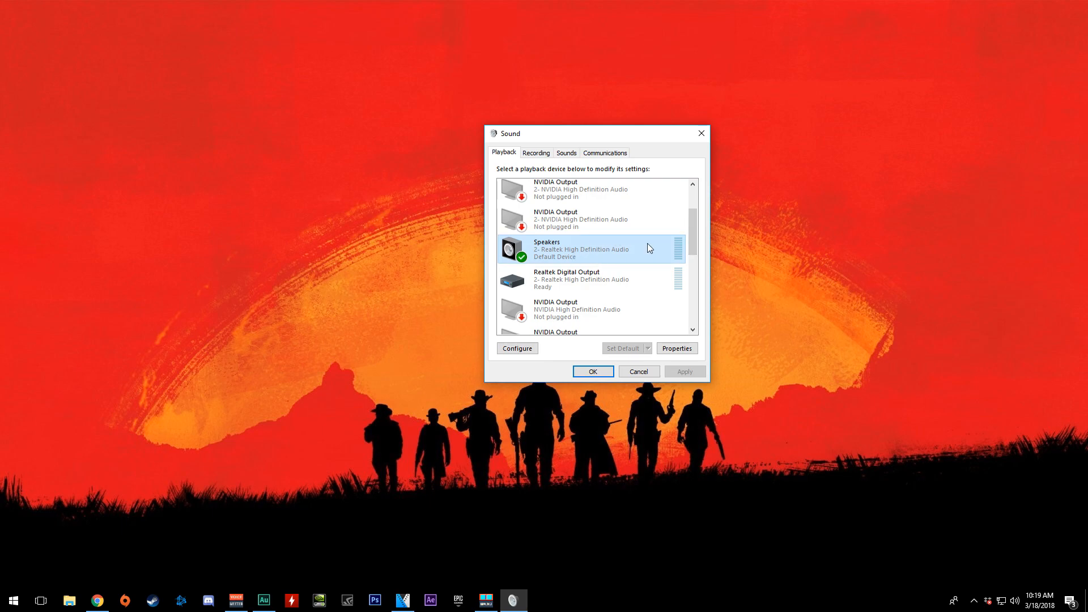
pyautogui.moveTo(606, 252)
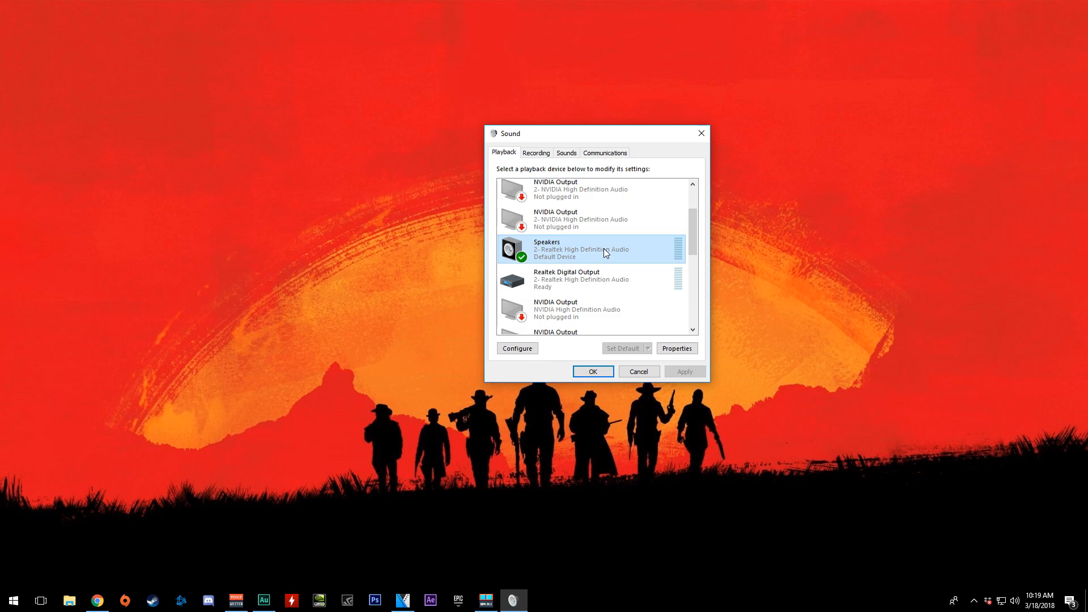
pyautogui.moveTo(618, 250)
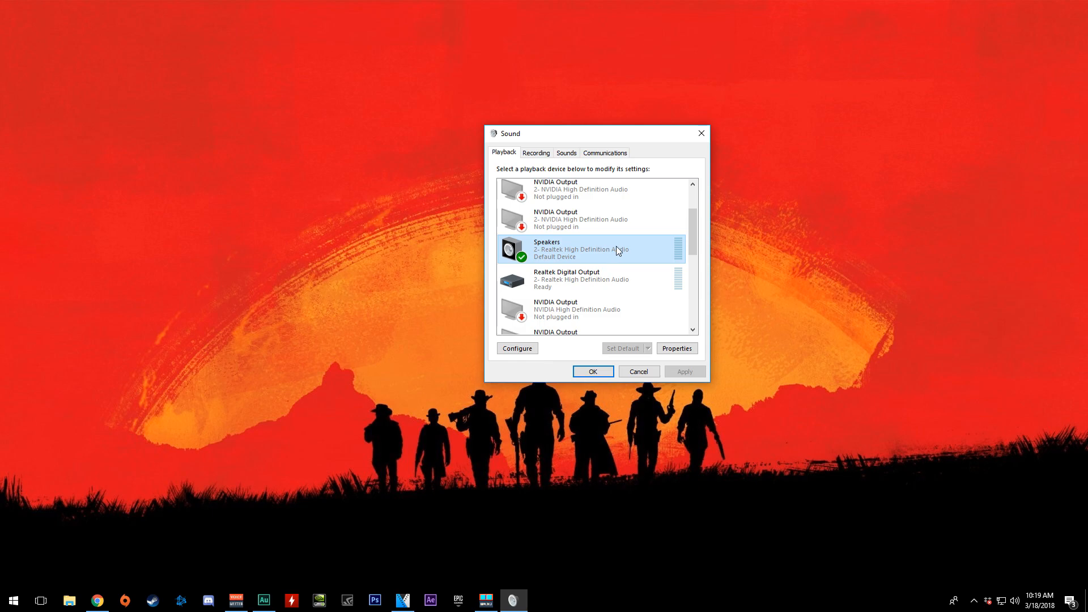
pyautogui.moveTo(600, 258)
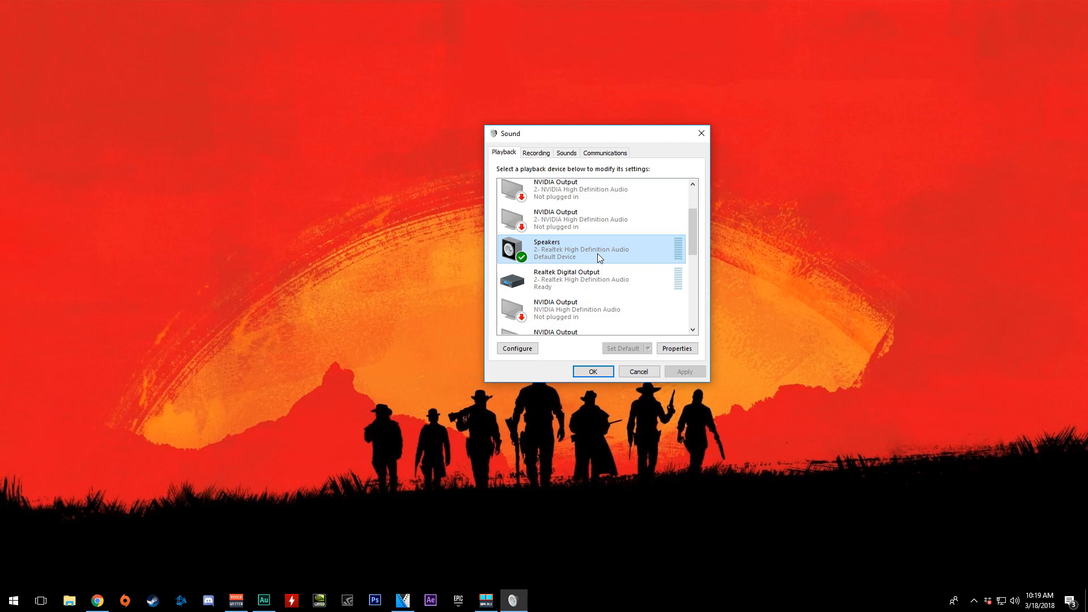
# Switch to the vb-audio.com Virtual Audio Cable page with the VB-CABLE driver download.
pyautogui.click(96, 600)
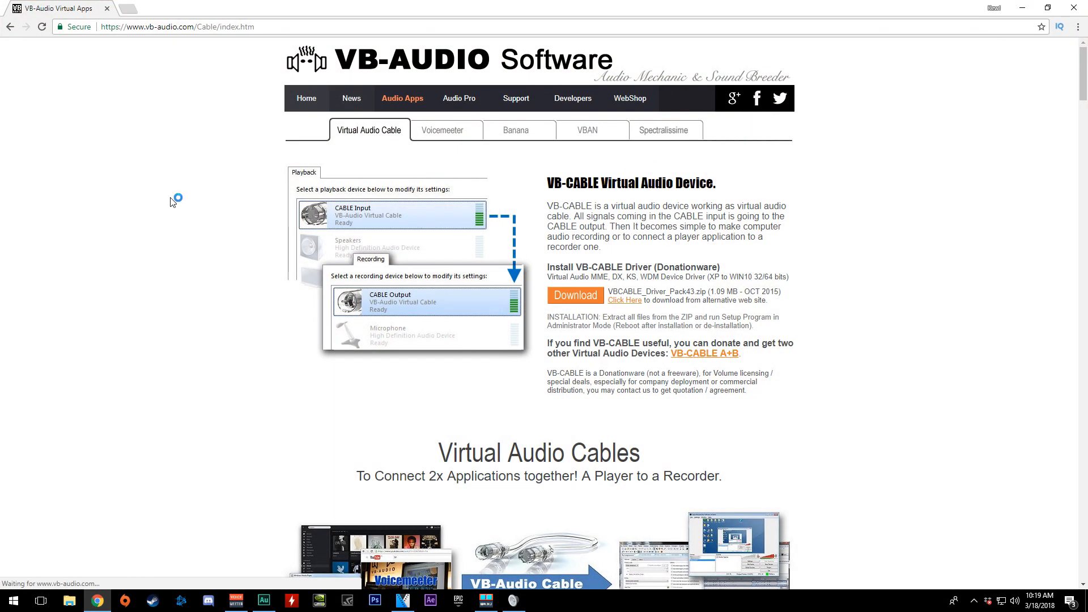
pyautogui.moveTo(528, 328)
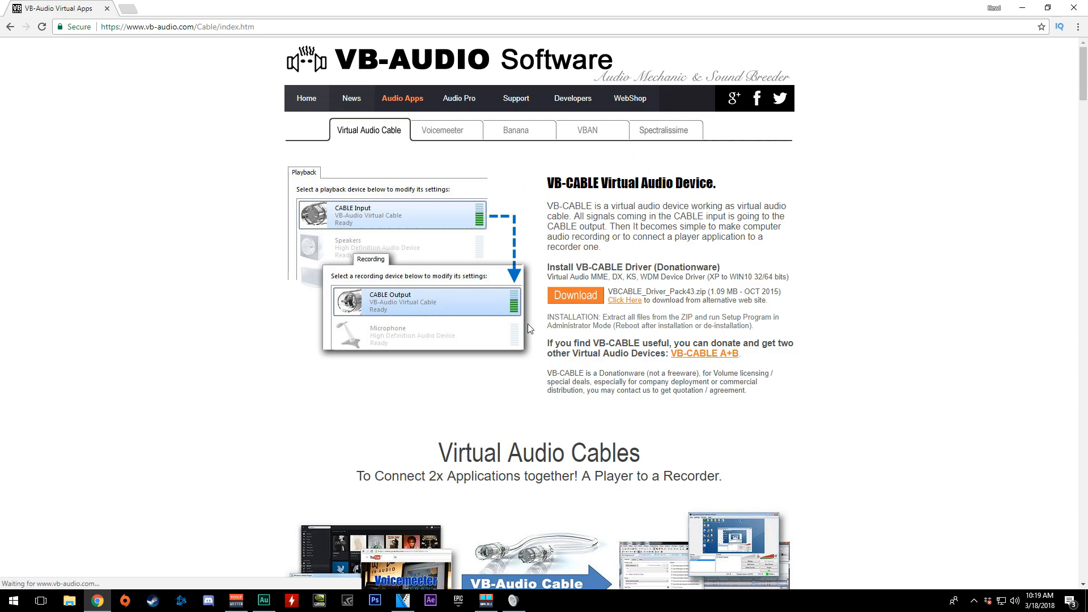
pyautogui.moveTo(493, 341)
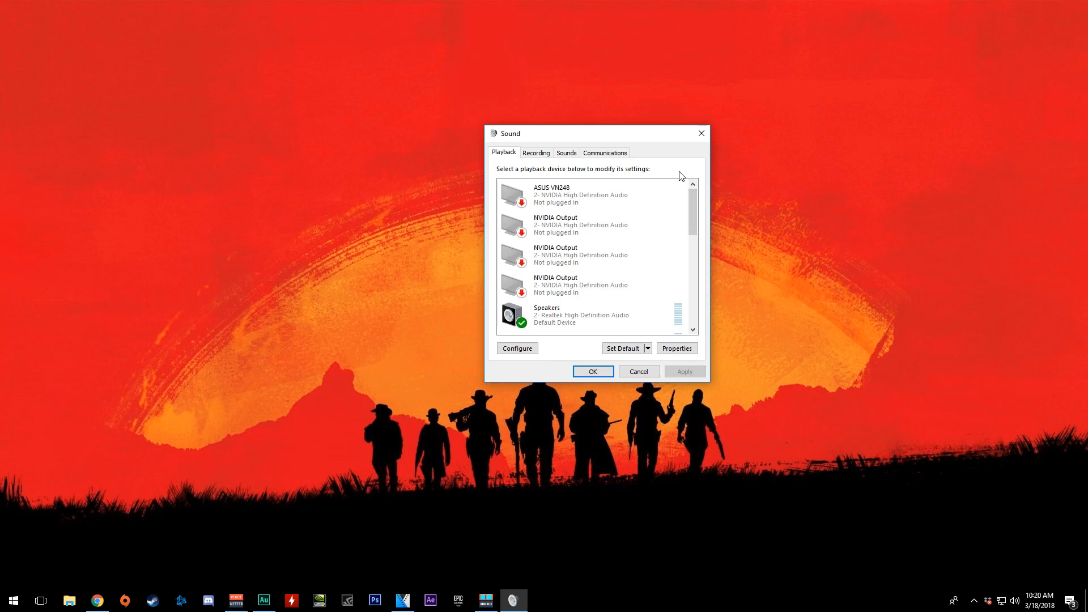
# Scroll the Playback list down to find CABLE Input (VB-Audio Virtual Cable).
pyautogui.scroll(-3)
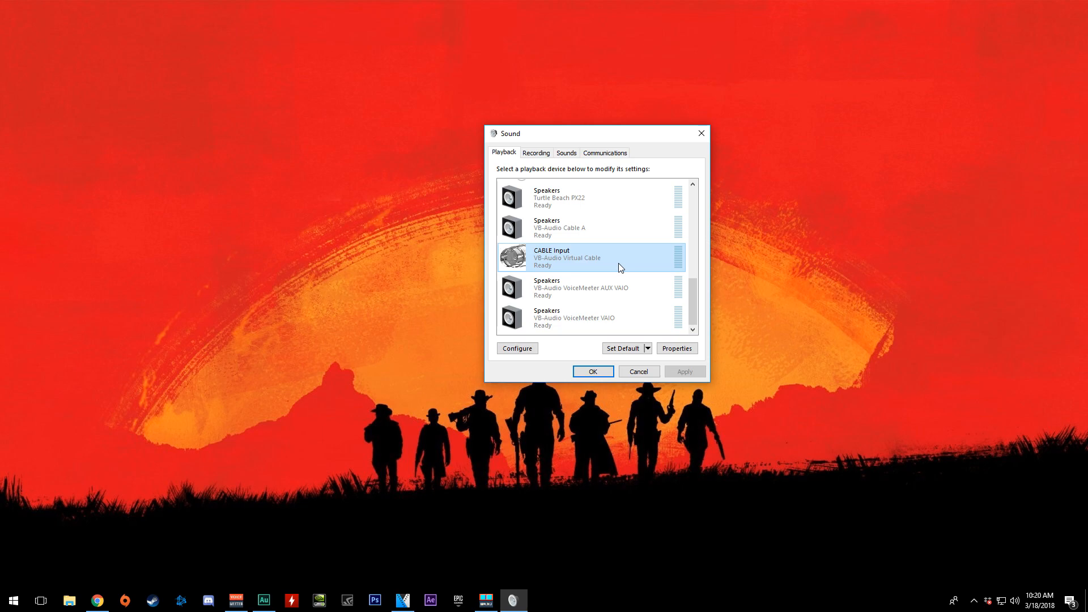
pyautogui.moveTo(526, 390)
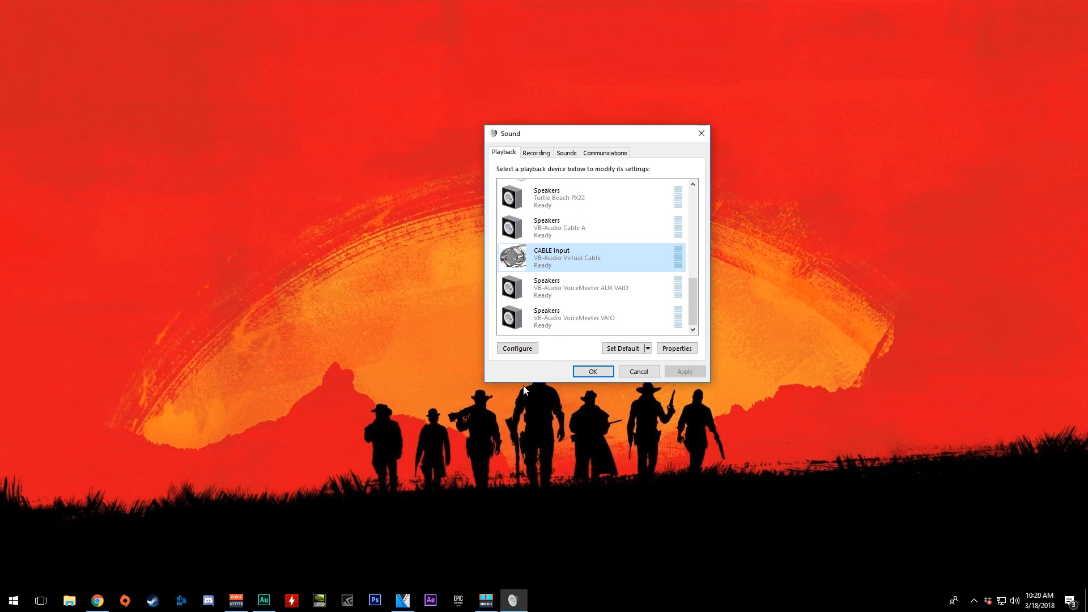
pyautogui.moveTo(550, 161)
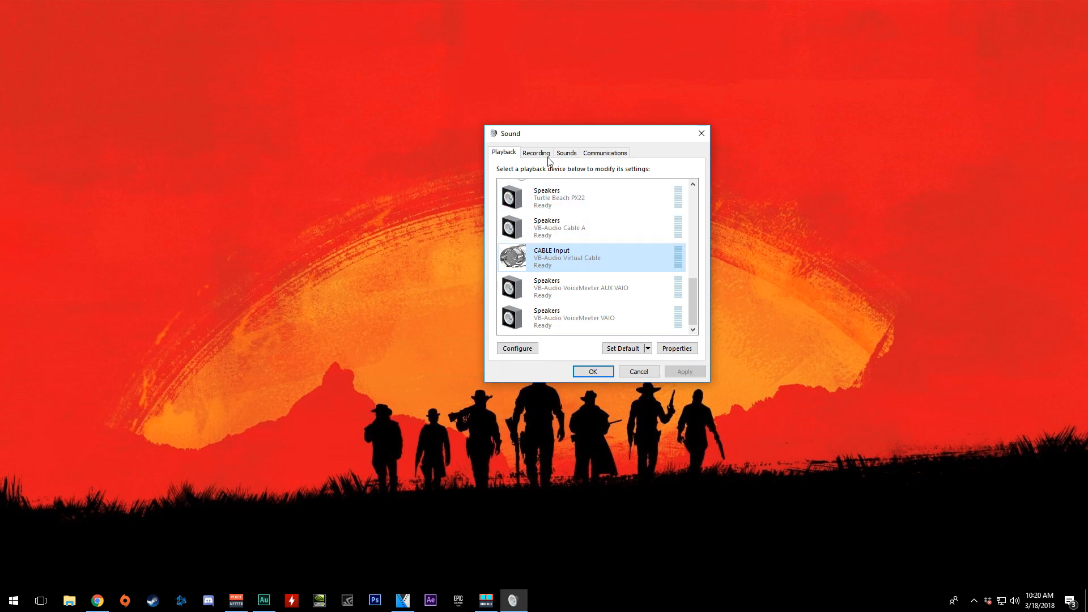
pyautogui.moveTo(962, 188)
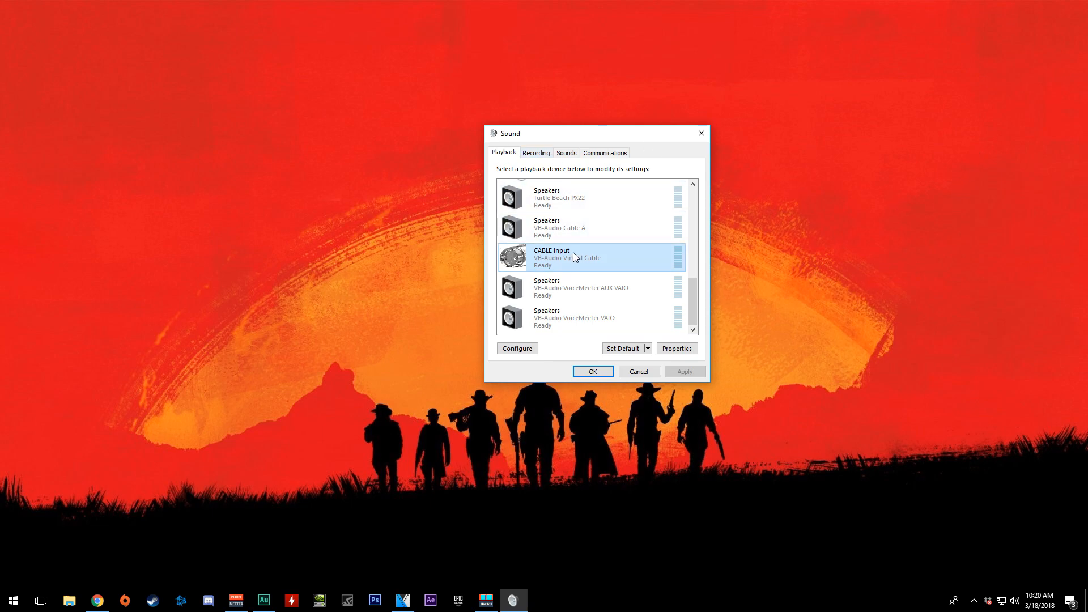
pyautogui.moveTo(580, 260)
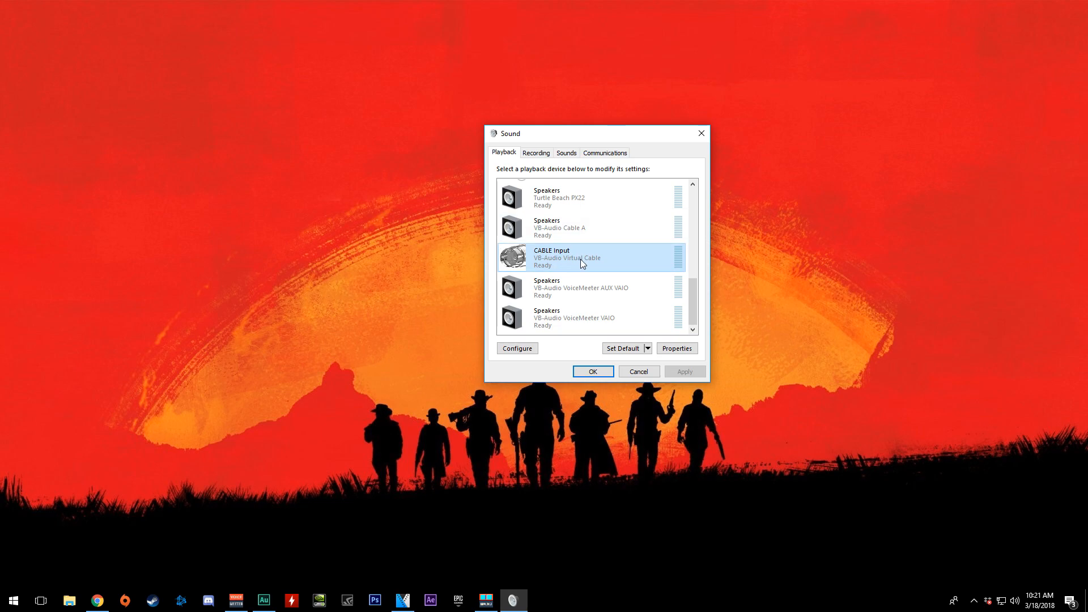
pyautogui.moveTo(550, 300)
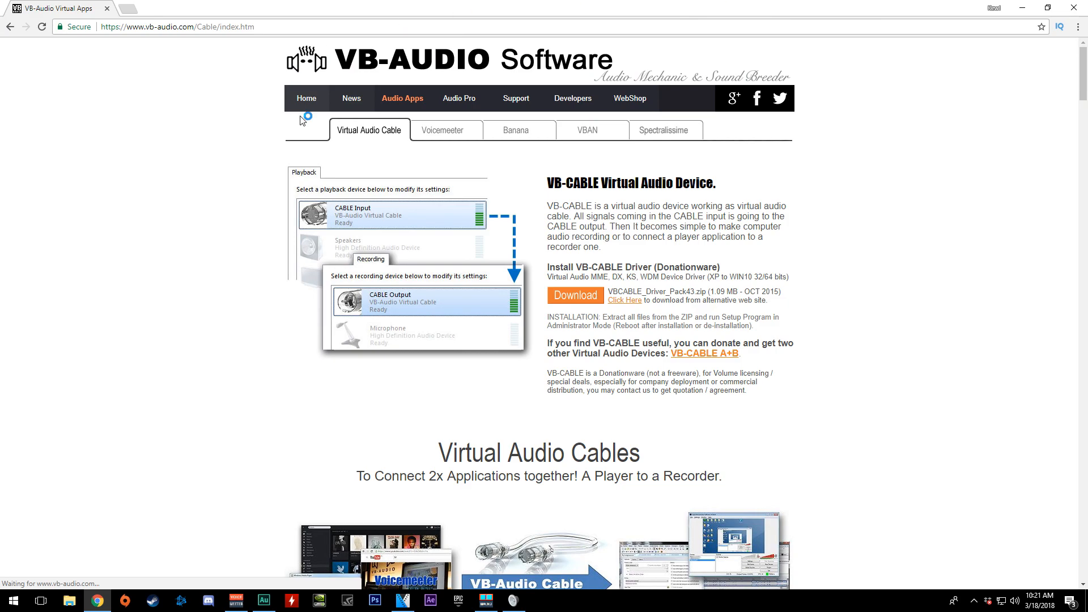
pyautogui.moveTo(532, 148)
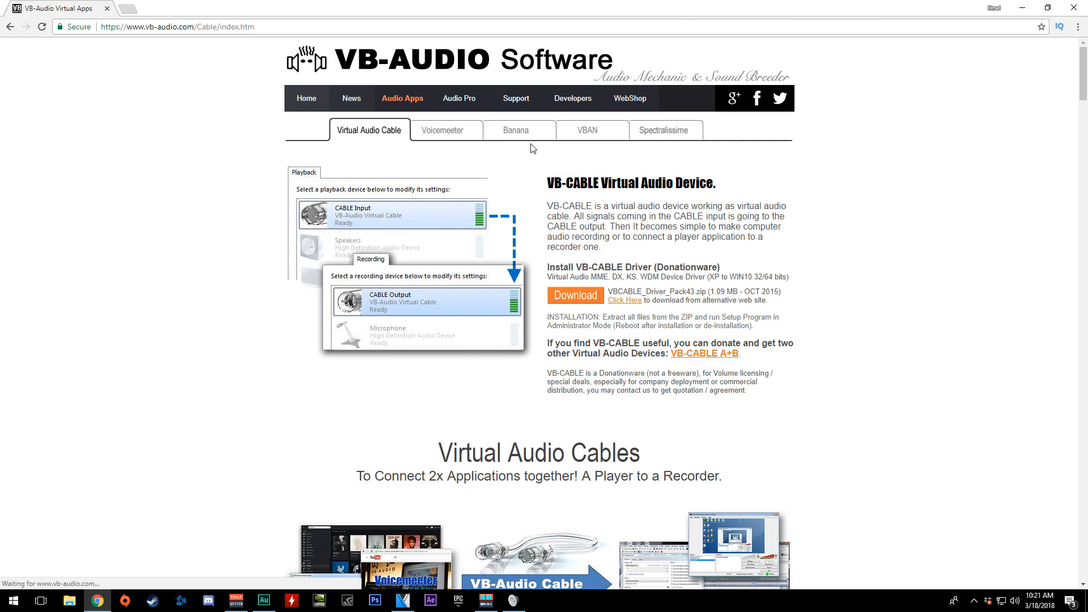
pyautogui.moveTo(516, 129)
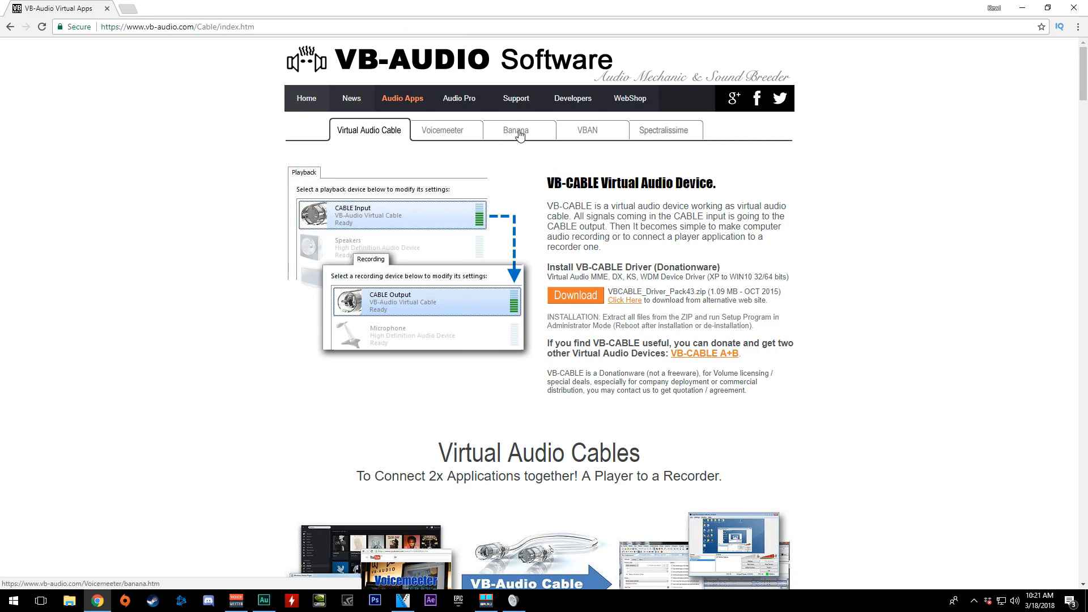
# Open the Banana tab on vb-audio.com and scroll through the Voicemeeter Banana page.
pyautogui.click(515, 130)
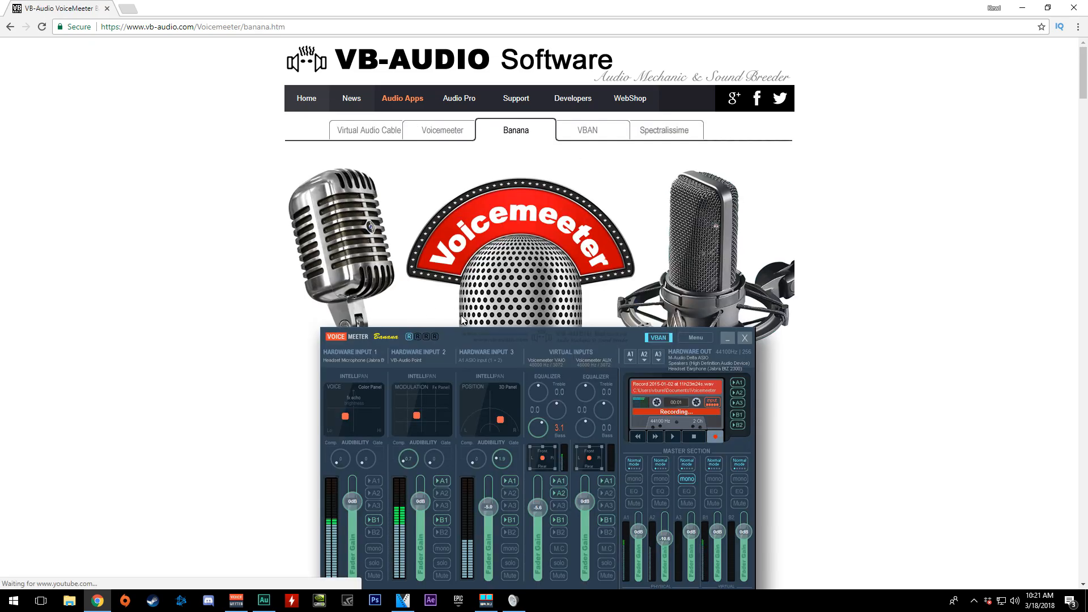
pyautogui.scroll(-3)
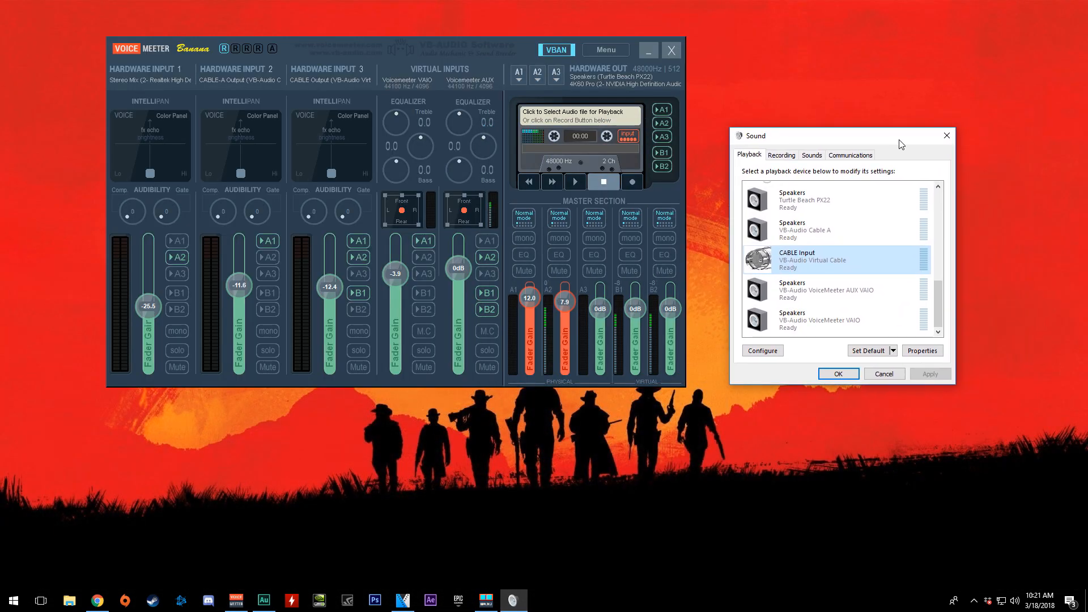
pyautogui.moveTo(175, 57)
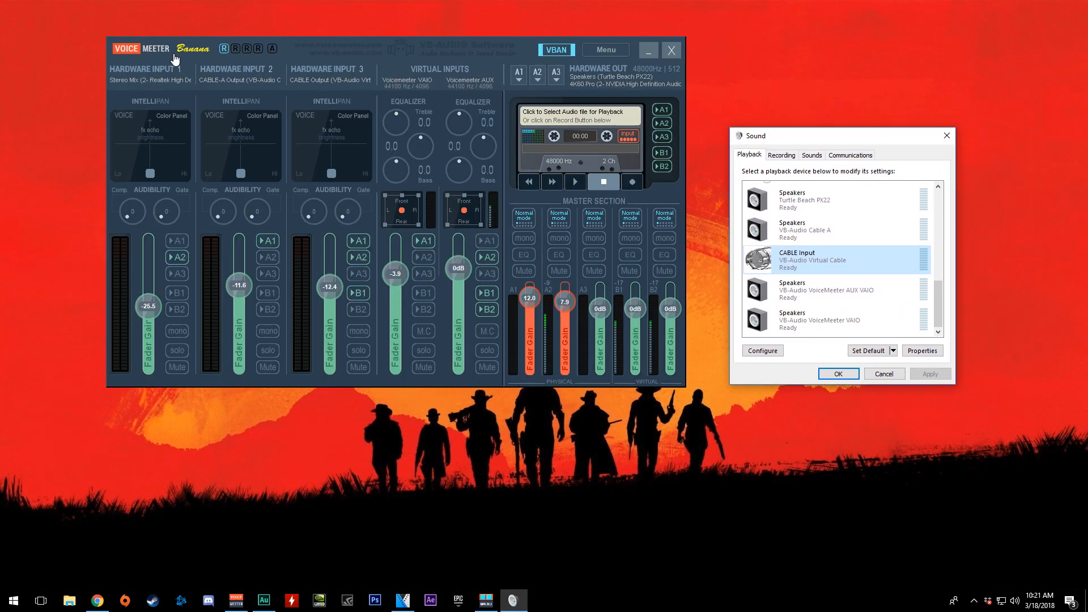
pyautogui.moveTo(163, 59)
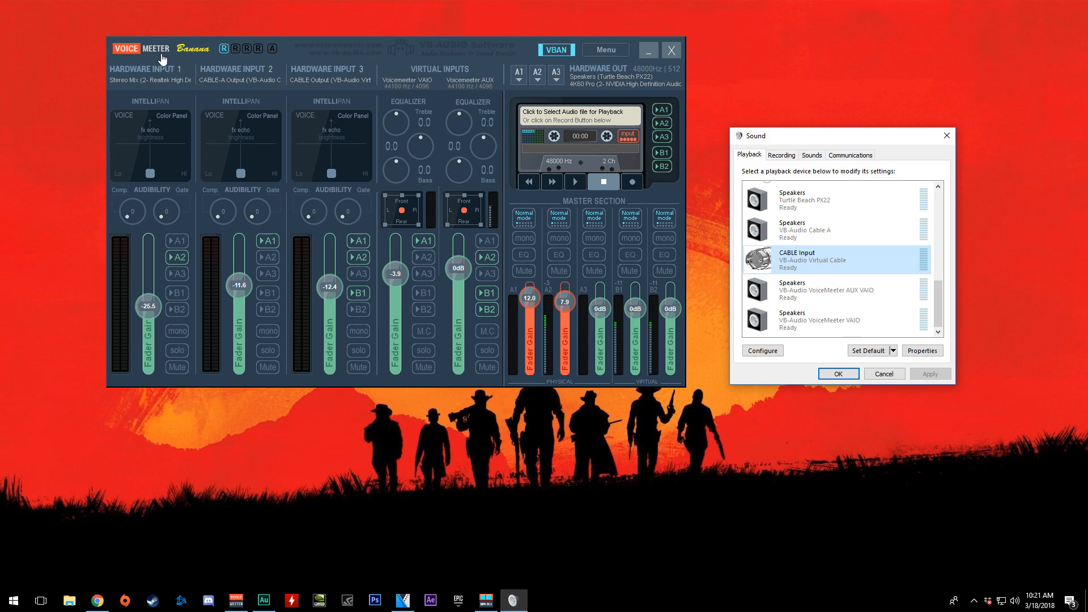
pyautogui.moveTo(397, 208)
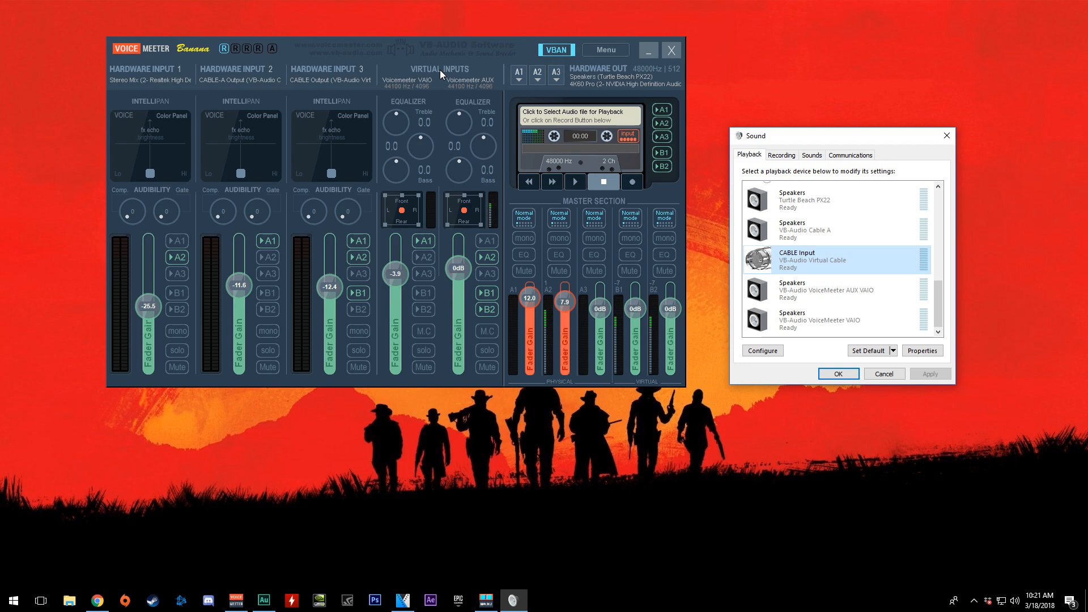
pyautogui.click(819, 319)
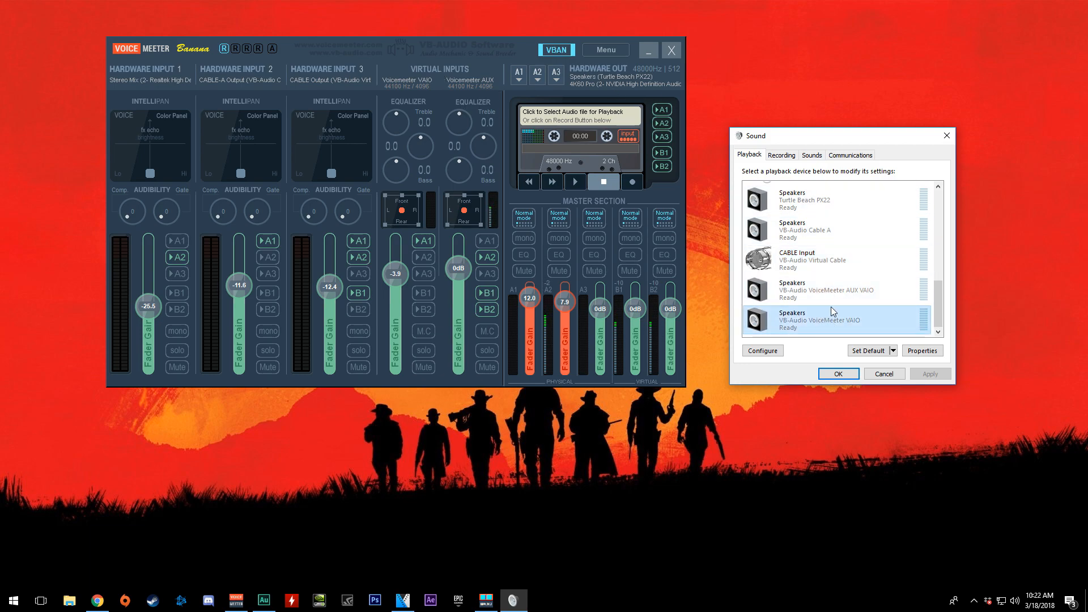
pyautogui.click(832, 289)
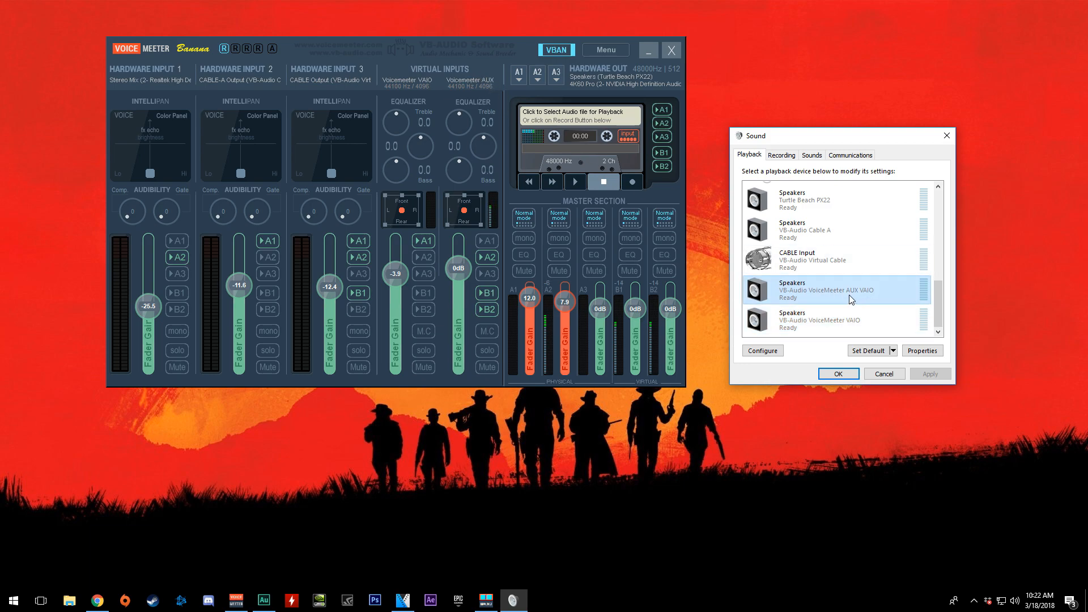
pyautogui.moveTo(865, 299)
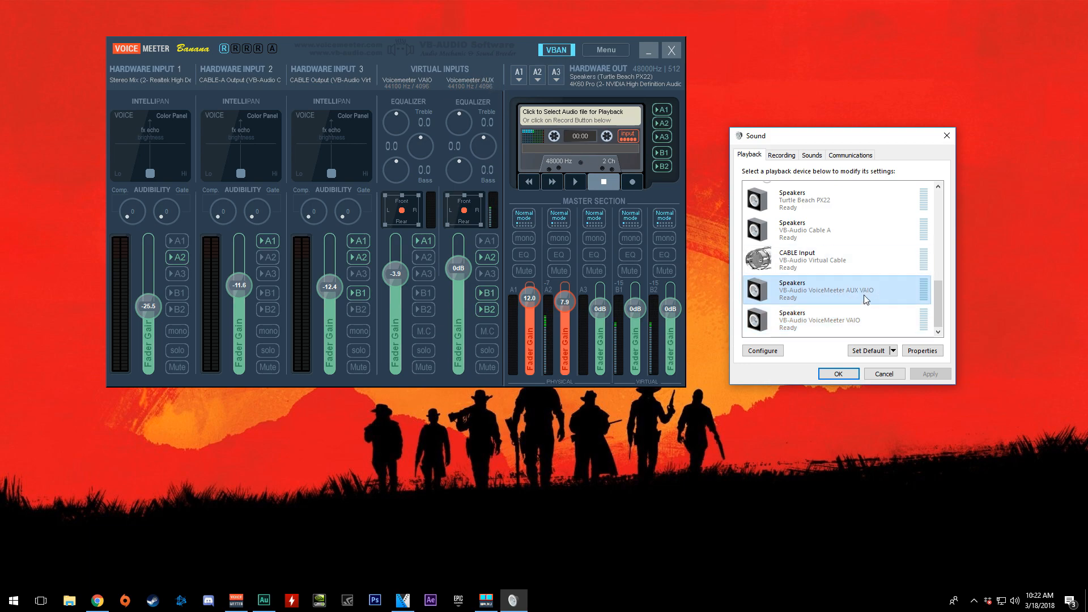
pyautogui.click(819, 320)
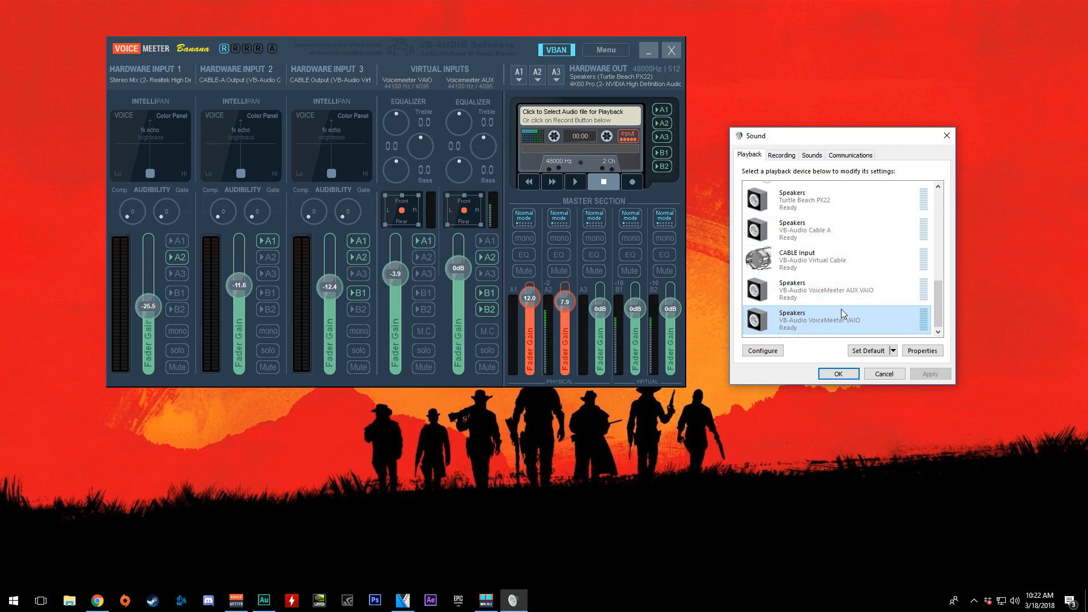
pyautogui.moveTo(419, 157)
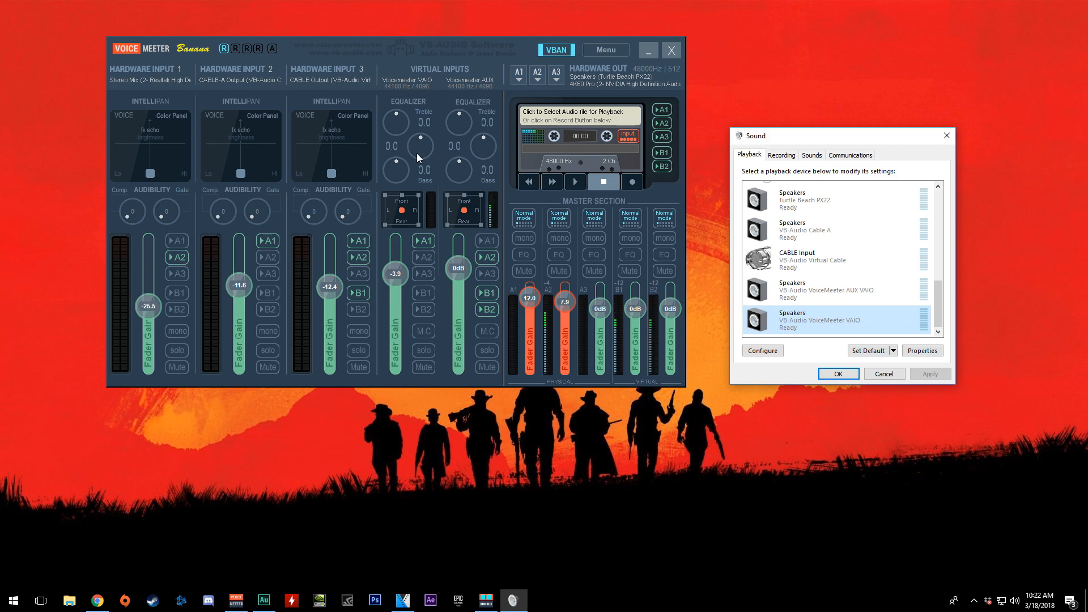
pyautogui.moveTo(479, 111)
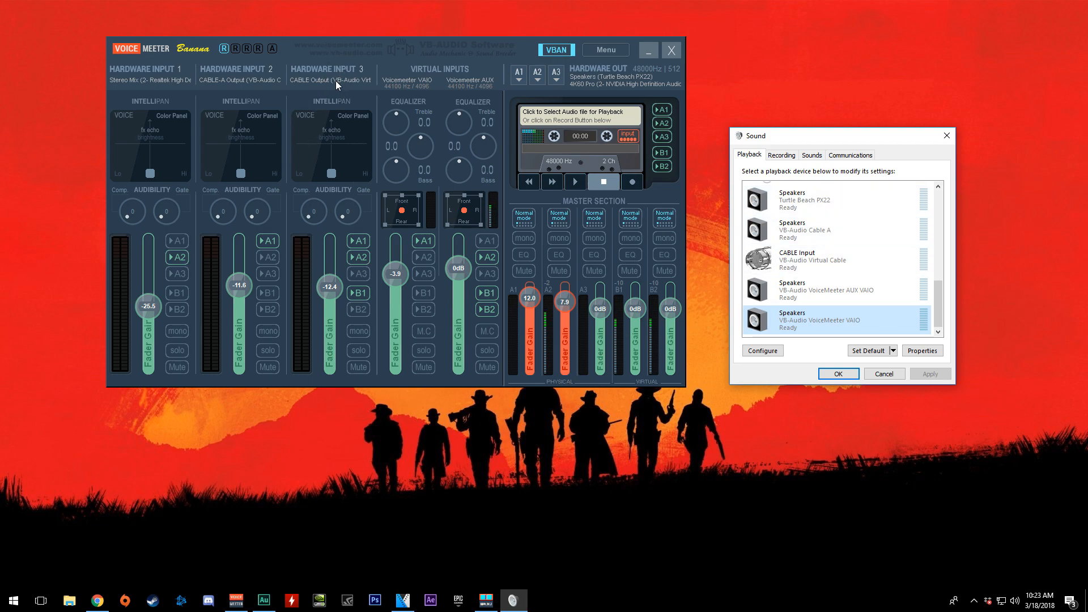
pyautogui.click(330, 75)
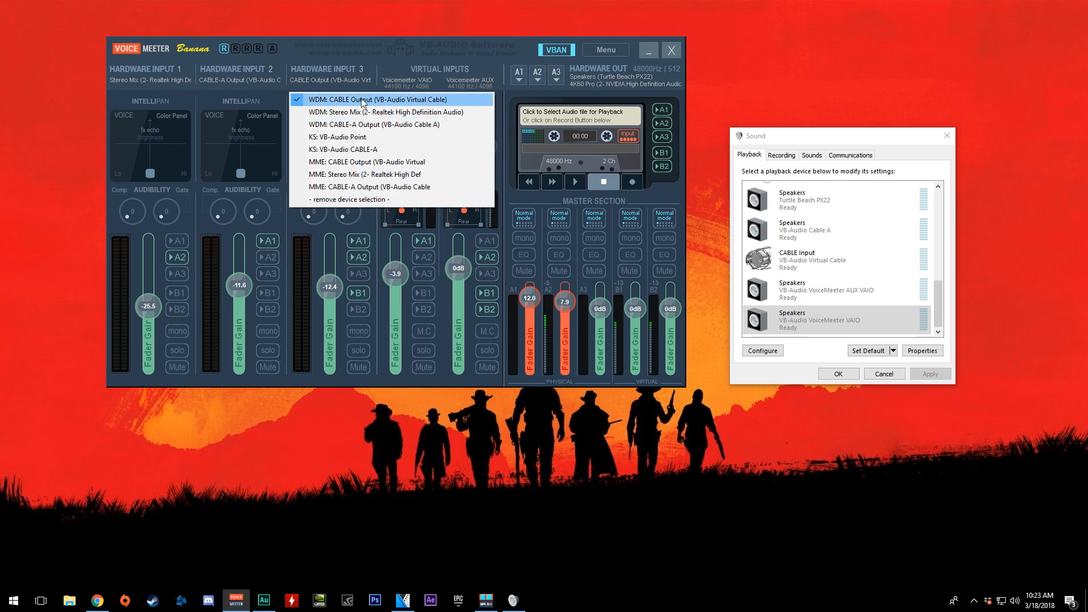
pyautogui.click(377, 99)
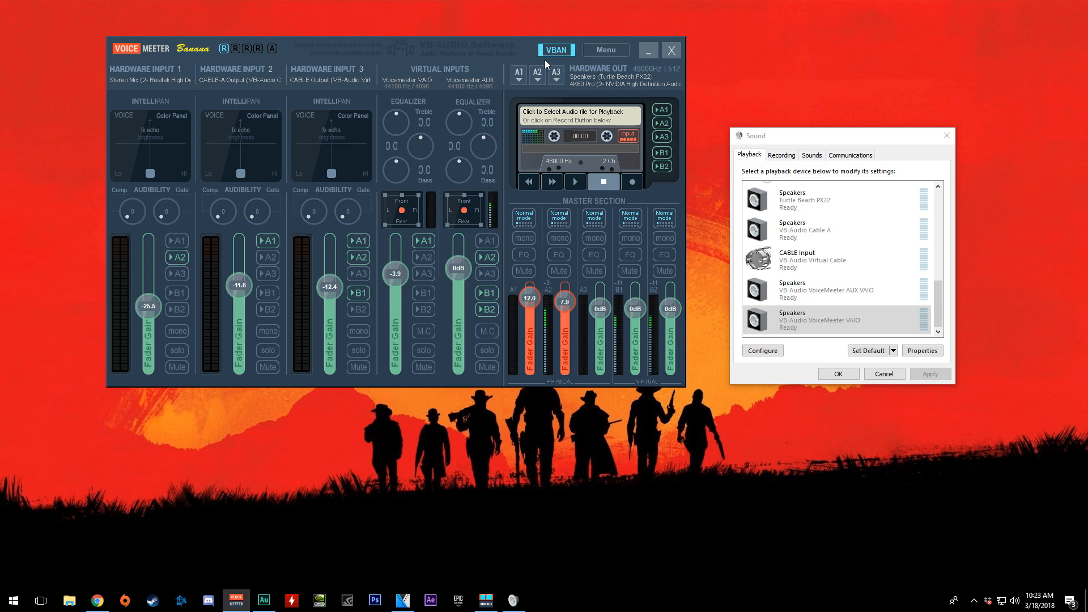
pyautogui.click(519, 77)
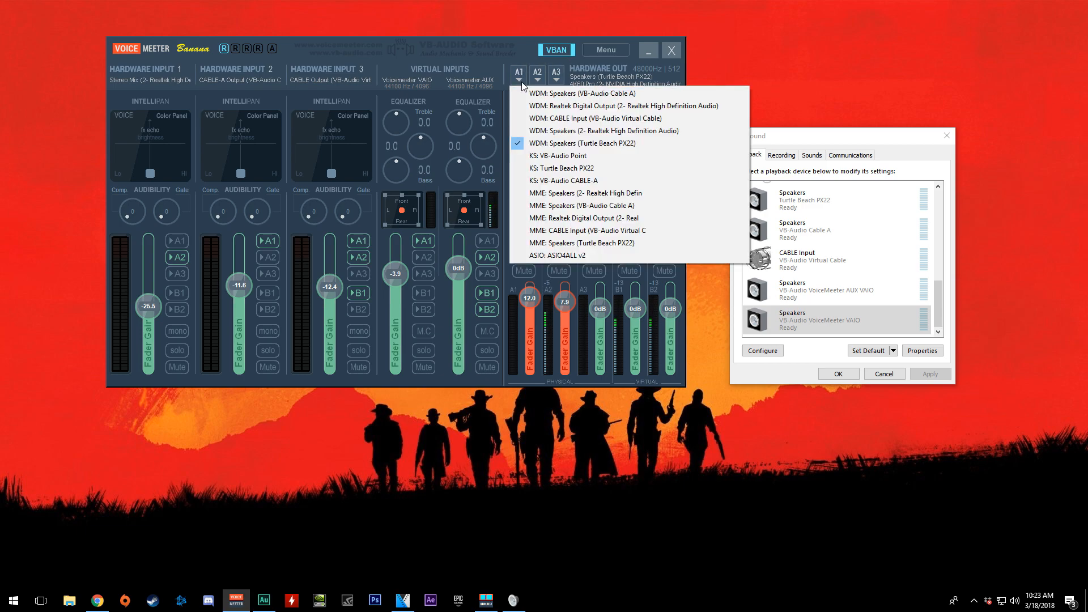
pyautogui.click(518, 76)
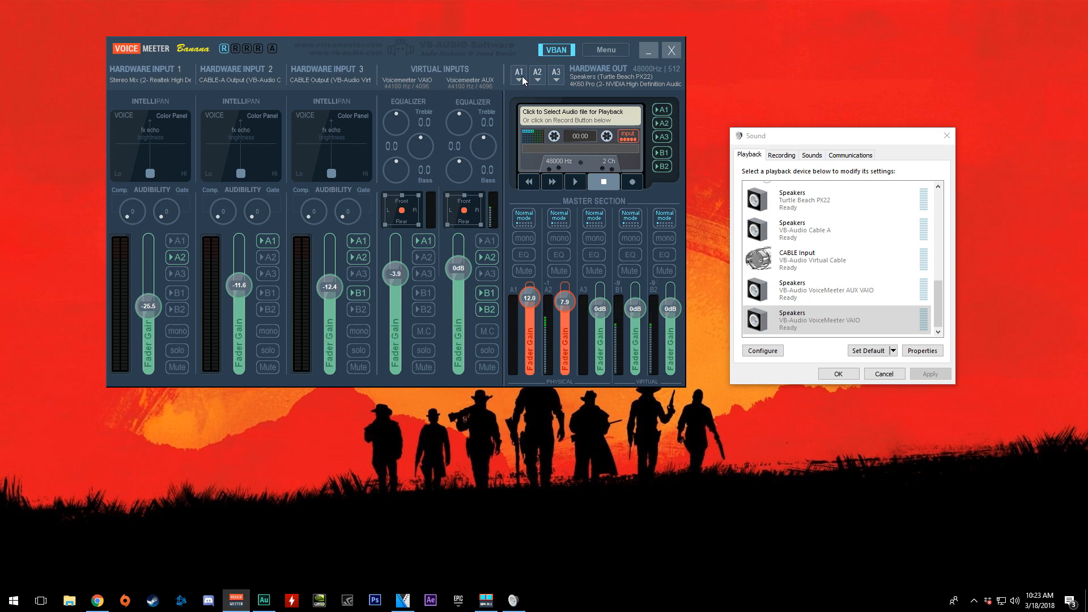
pyautogui.moveTo(473, 294)
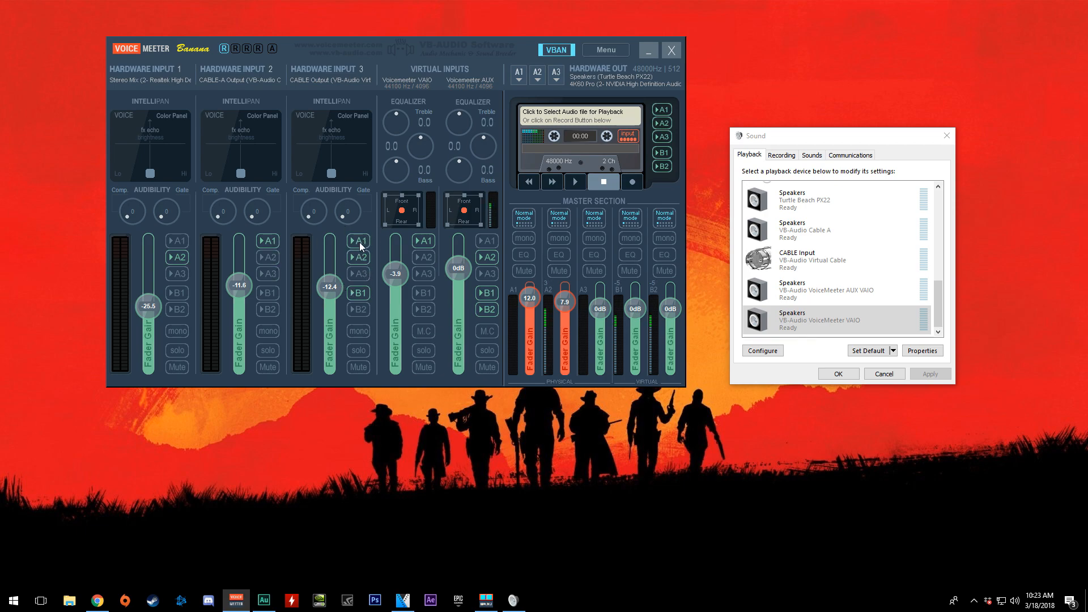
pyautogui.moveTo(317, 169)
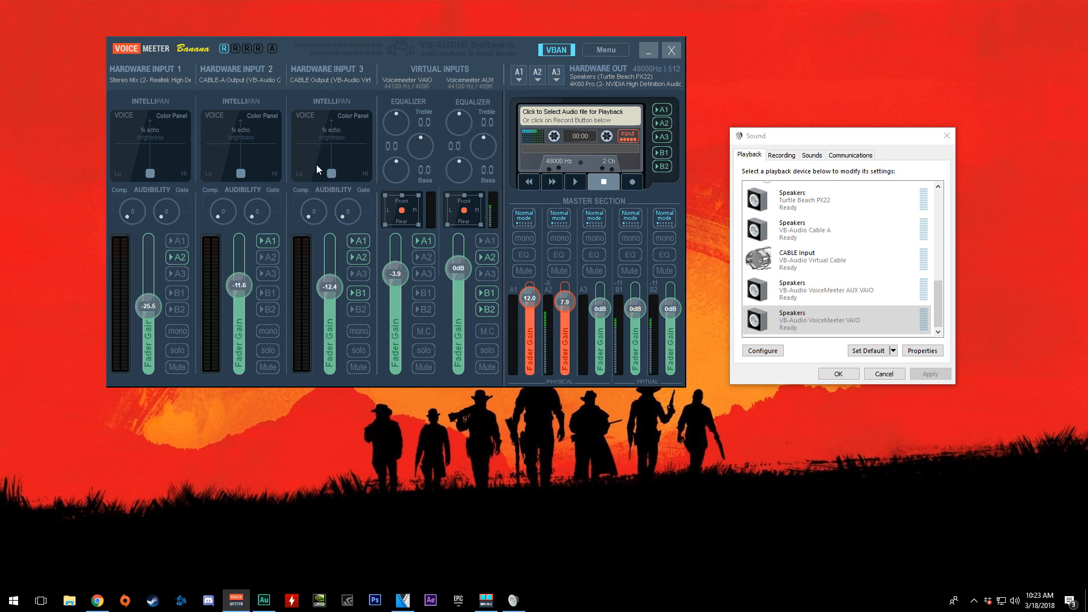
pyautogui.moveTo(366, 244)
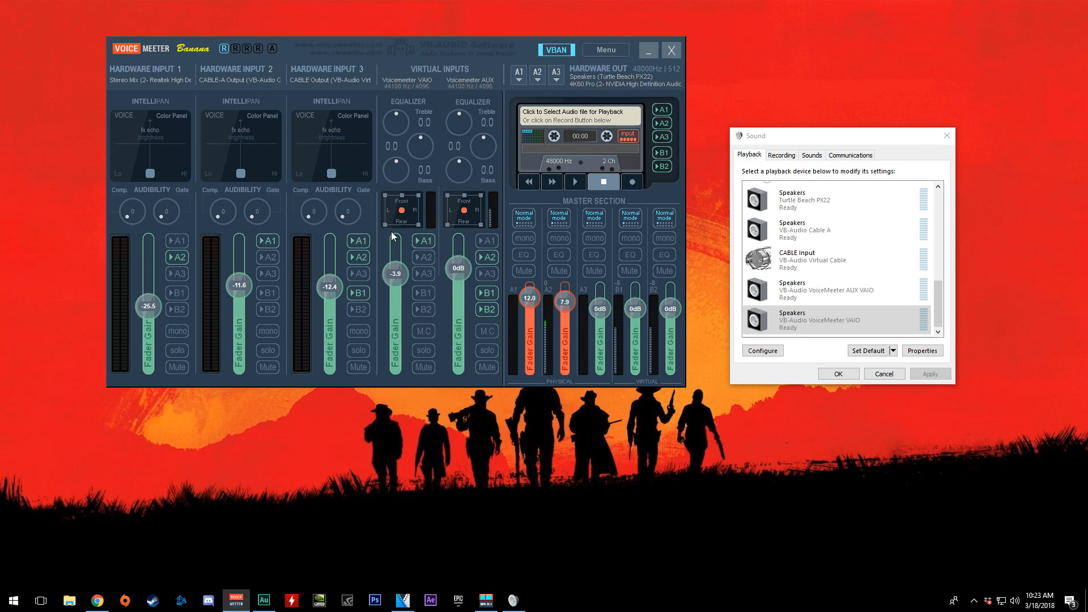
pyautogui.moveTo(360, 262)
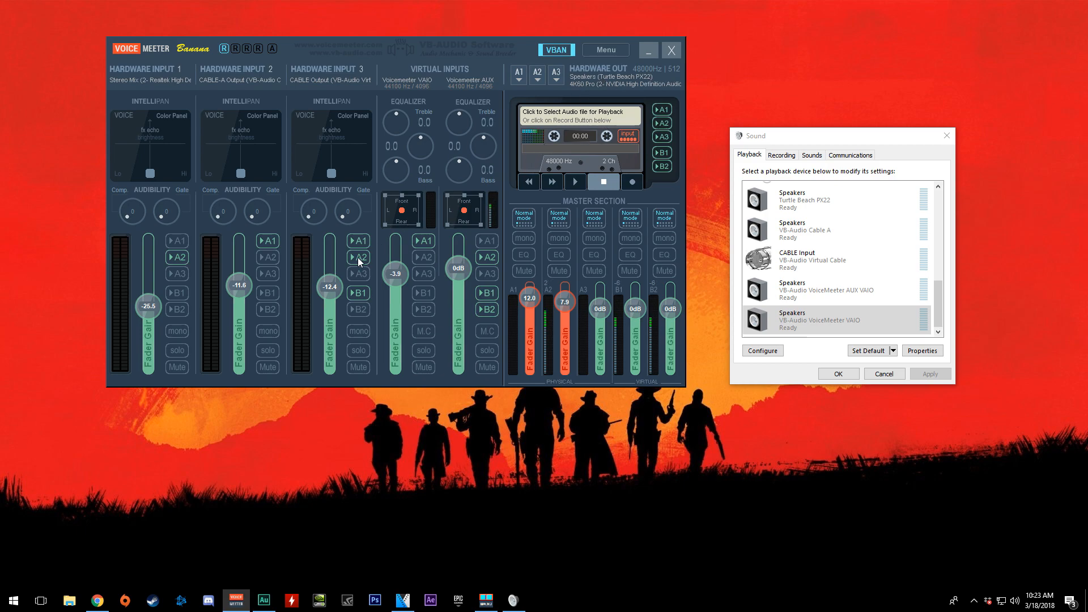
pyautogui.moveTo(555, 97)
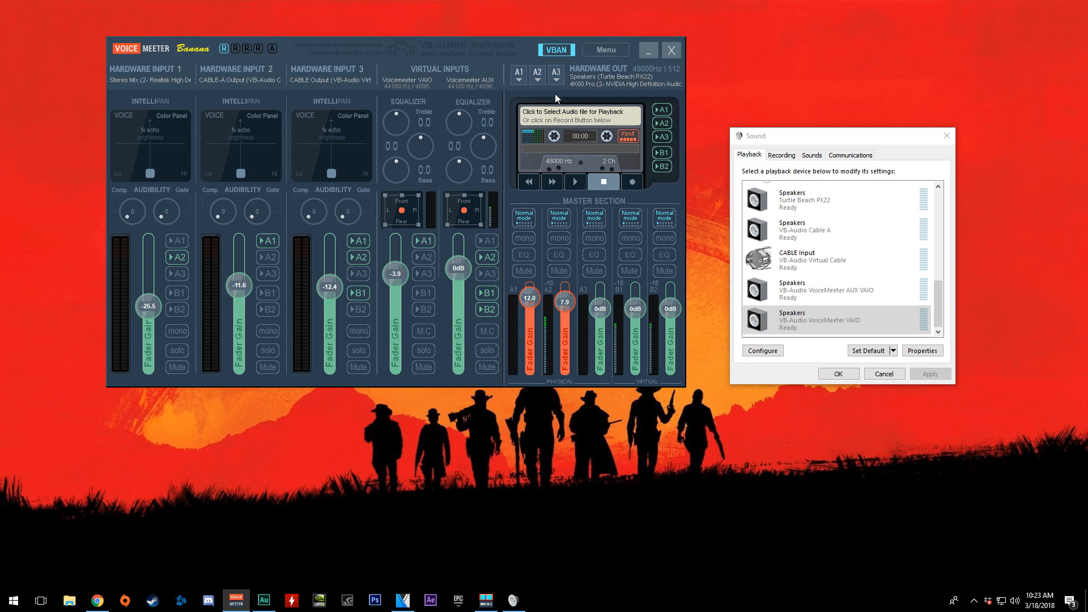
pyautogui.moveTo(380, 260)
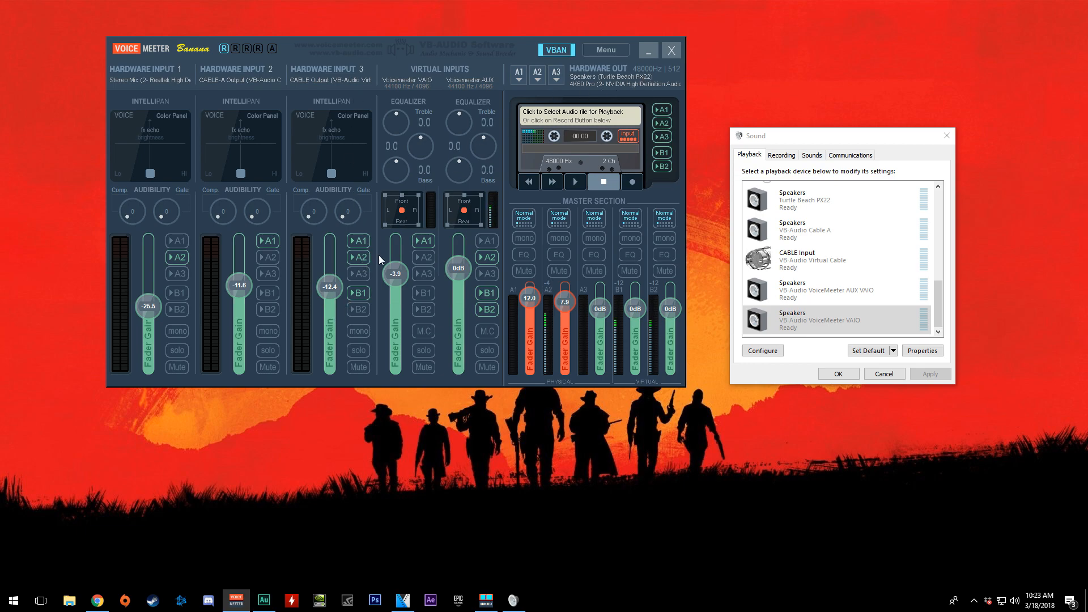
pyautogui.moveTo(377, 241)
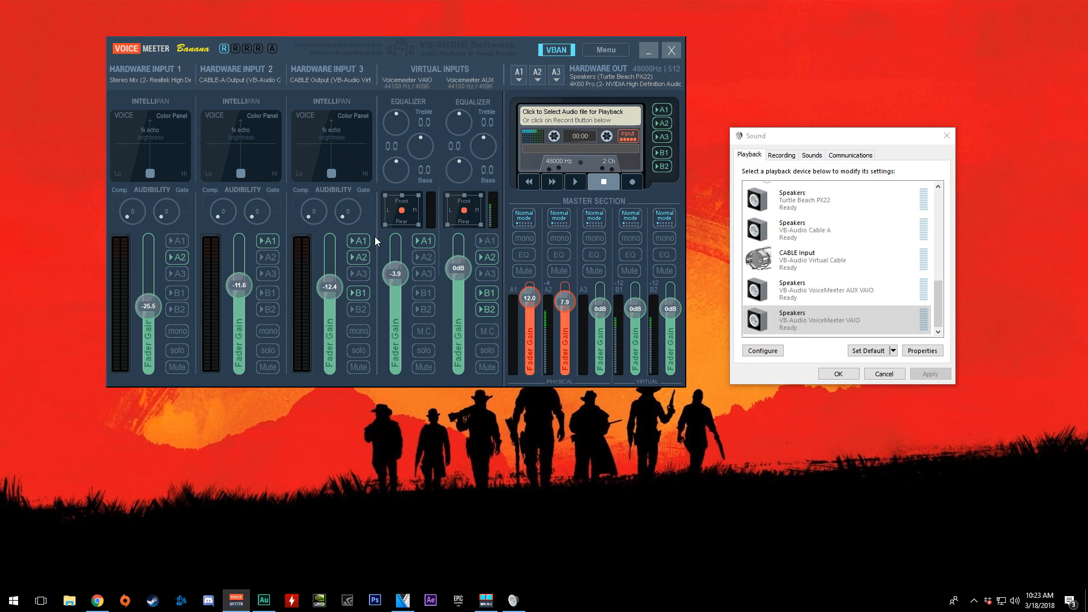
pyautogui.moveTo(351, 286)
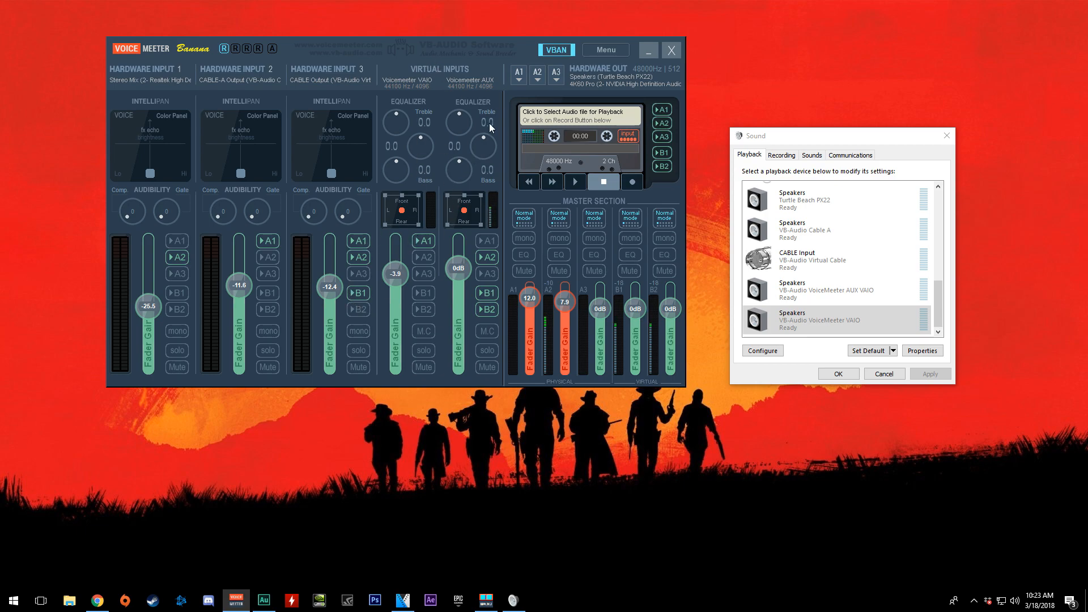
pyautogui.moveTo(415, 212)
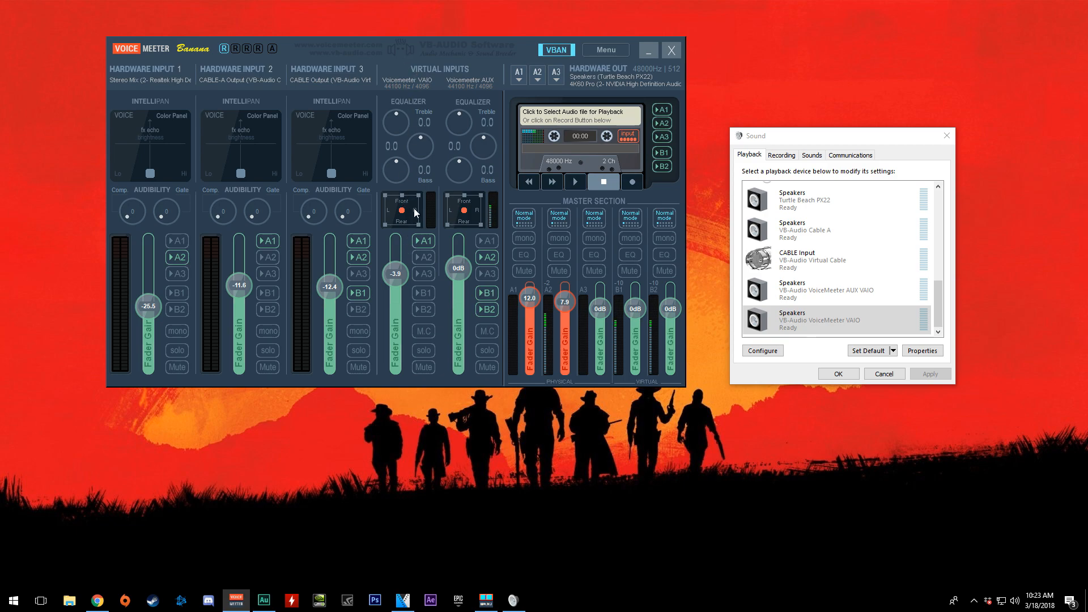
pyautogui.moveTo(481, 250)
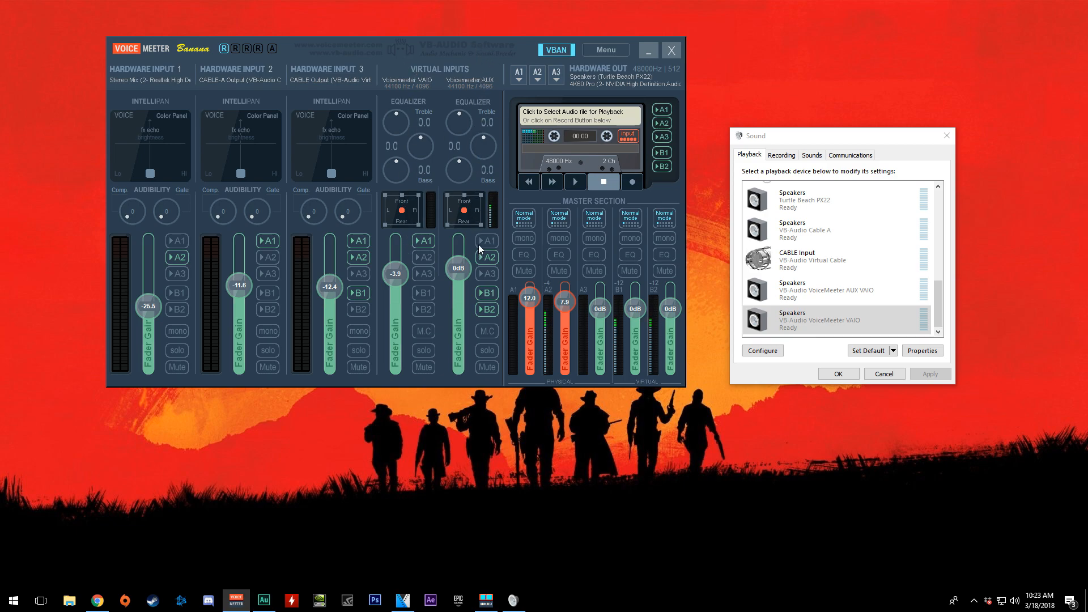
pyautogui.moveTo(424, 117)
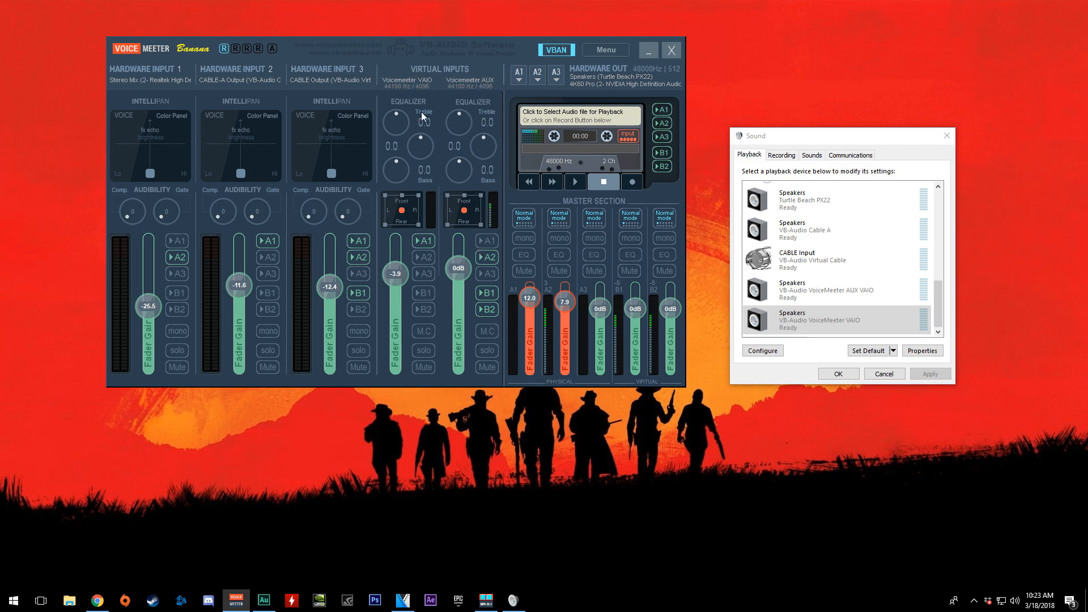
pyautogui.moveTo(420, 163)
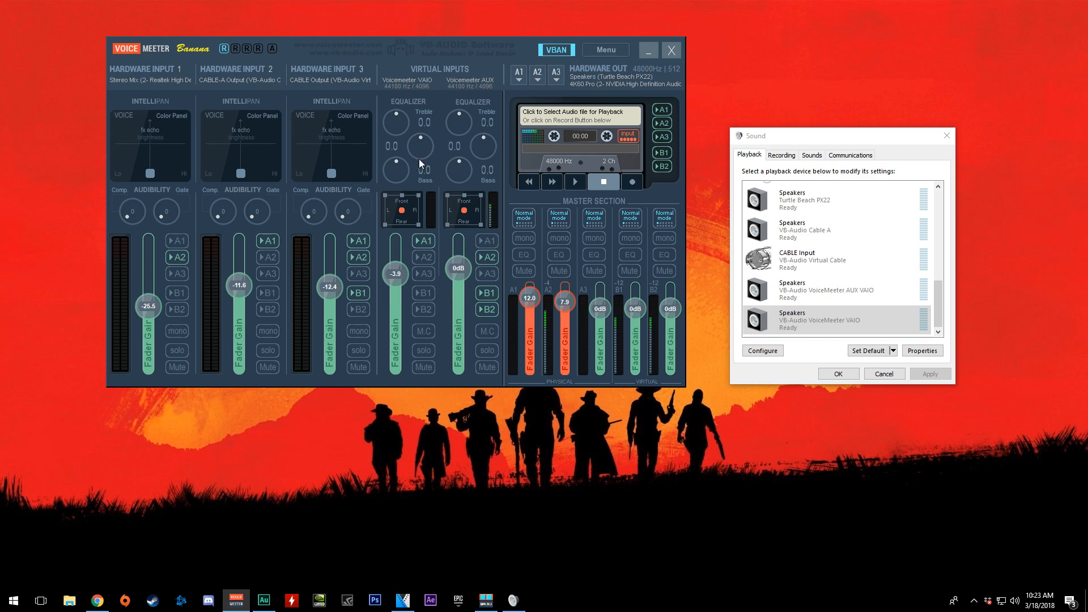
pyautogui.moveTo(340, 59)
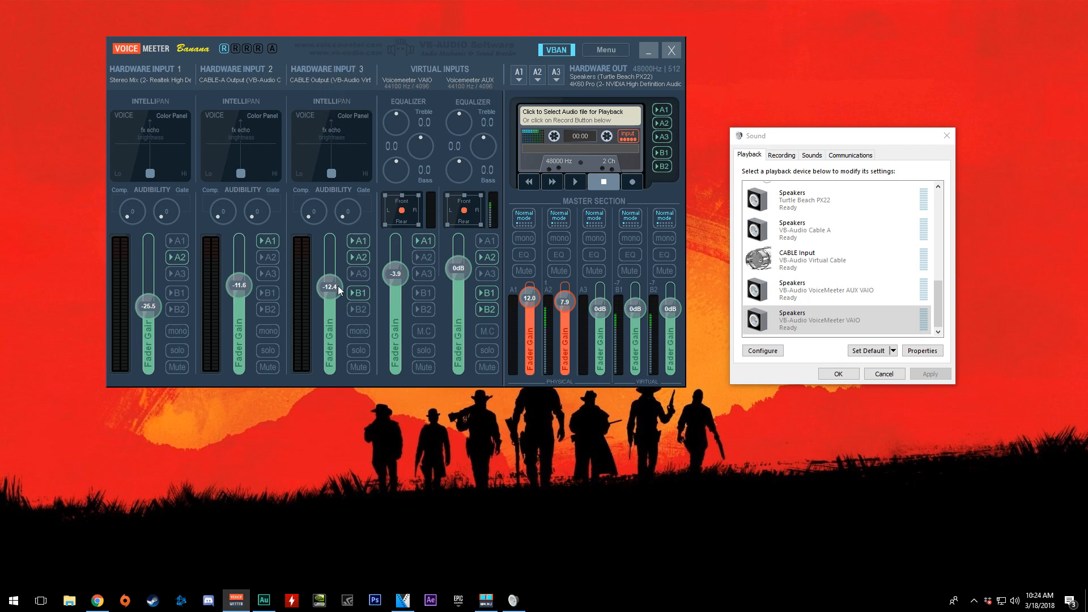
pyautogui.moveTo(367, 117)
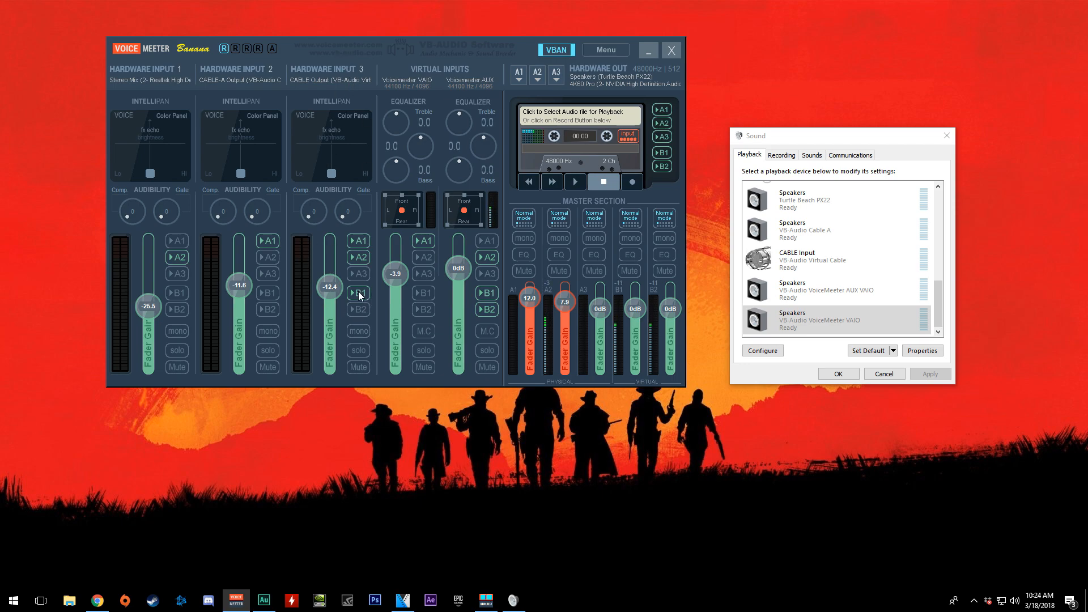
# Check that A2 and B1 routing are on for Hardware Input 3 (CABLE Output).
pyautogui.click(359, 290)
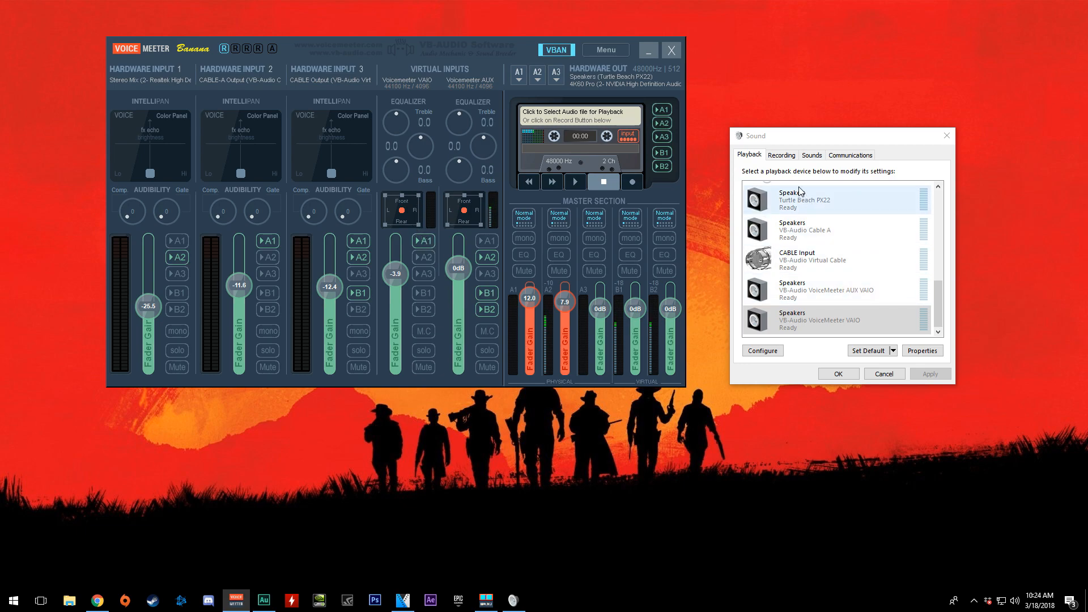
# Scroll the Recording list to the VoiceMeeter devices, with VoiceMeeter Aux Output as default.
pyautogui.click(781, 154)
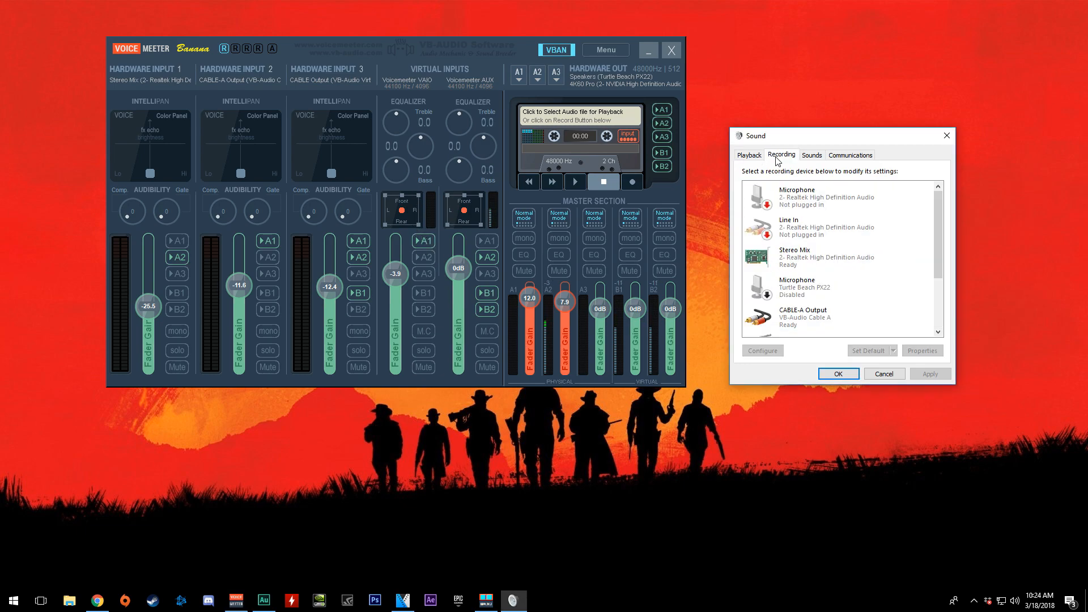
pyautogui.scroll(-3)
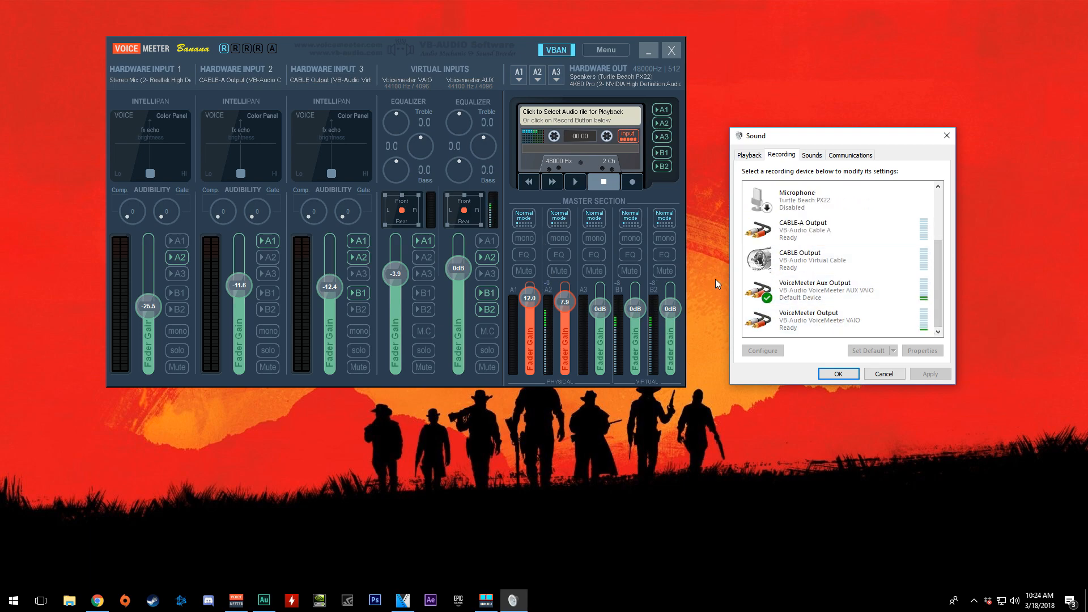
pyautogui.moveTo(494, 297)
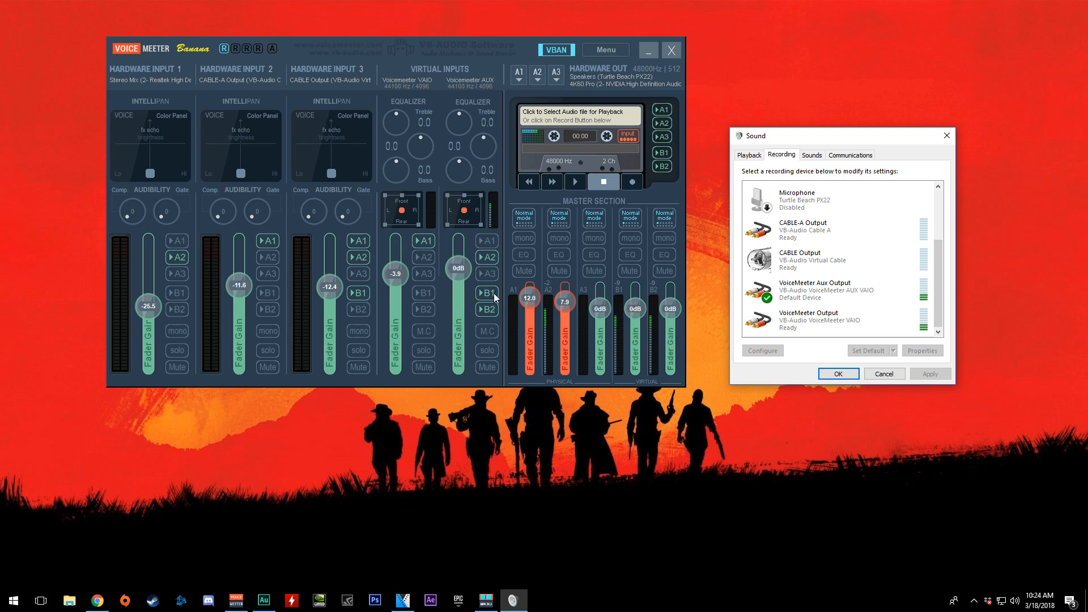
pyautogui.moveTo(497, 314)
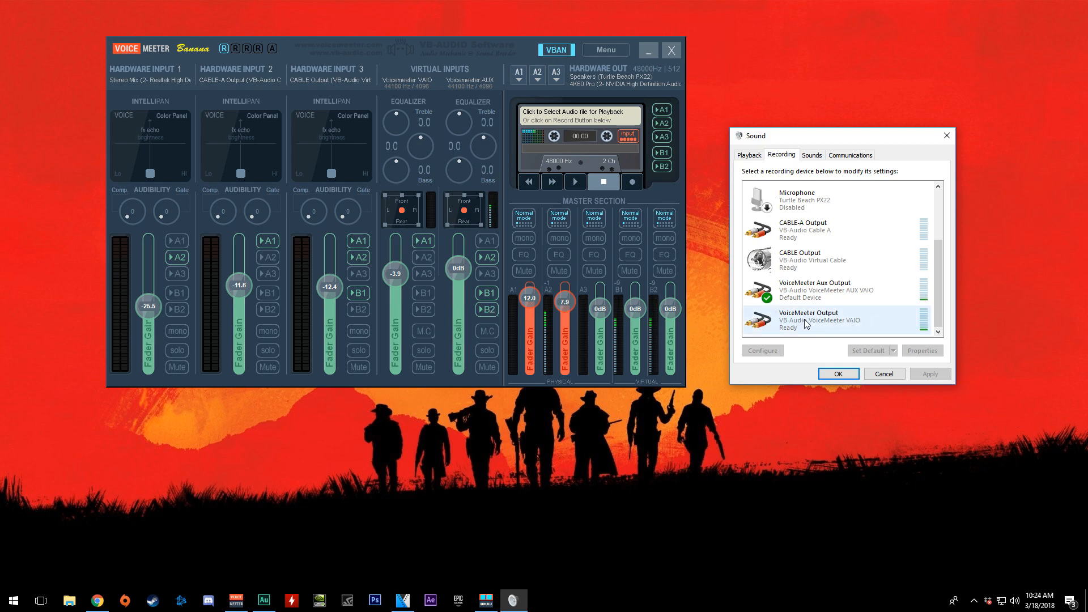
pyautogui.click(819, 290)
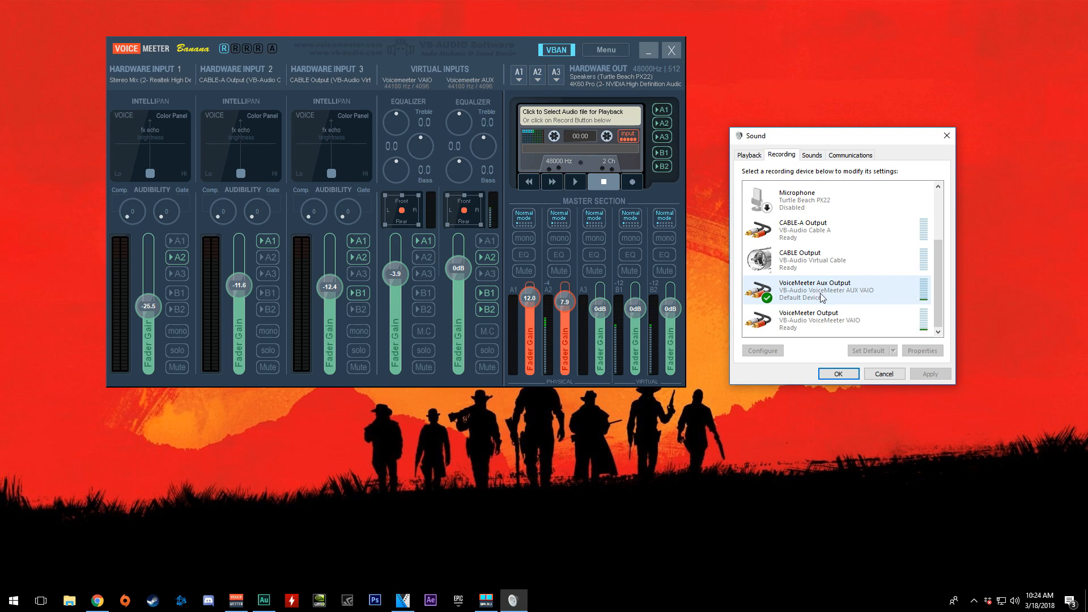
pyautogui.moveTo(427, 303)
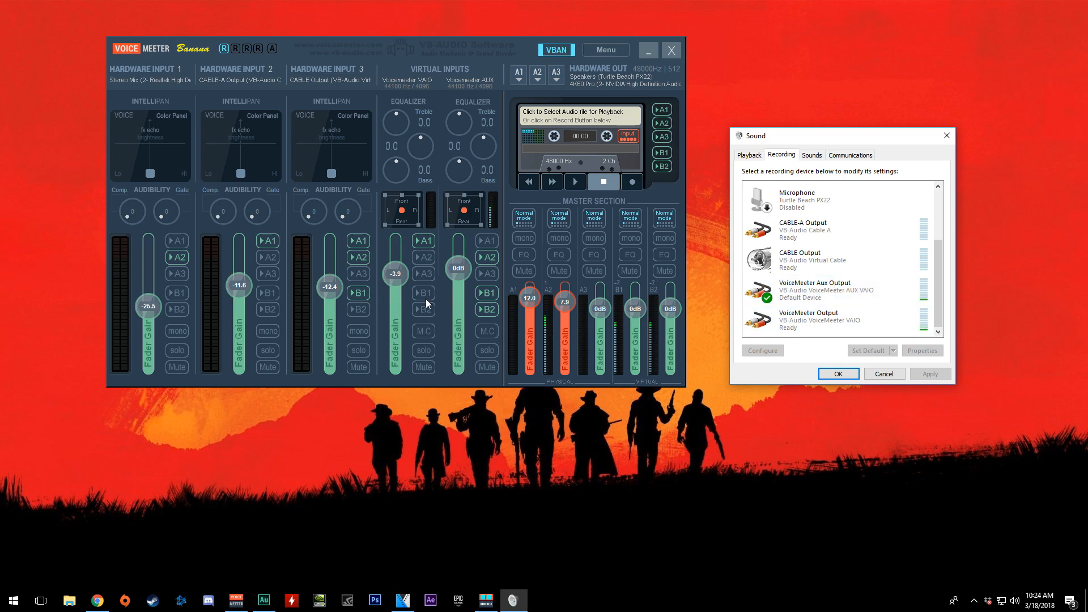
pyautogui.click(819, 319)
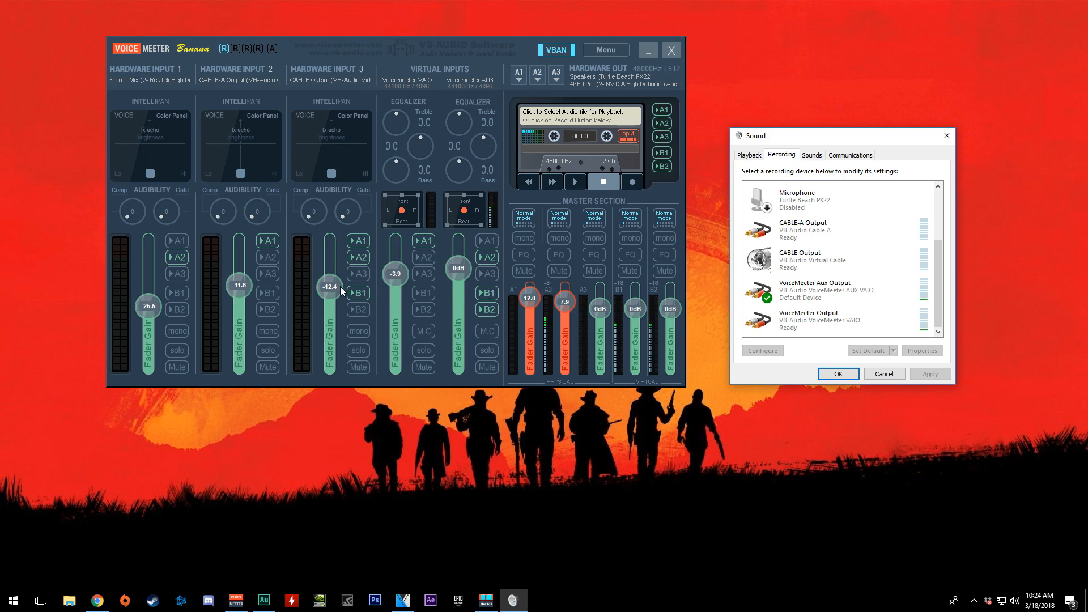
pyautogui.click(359, 292)
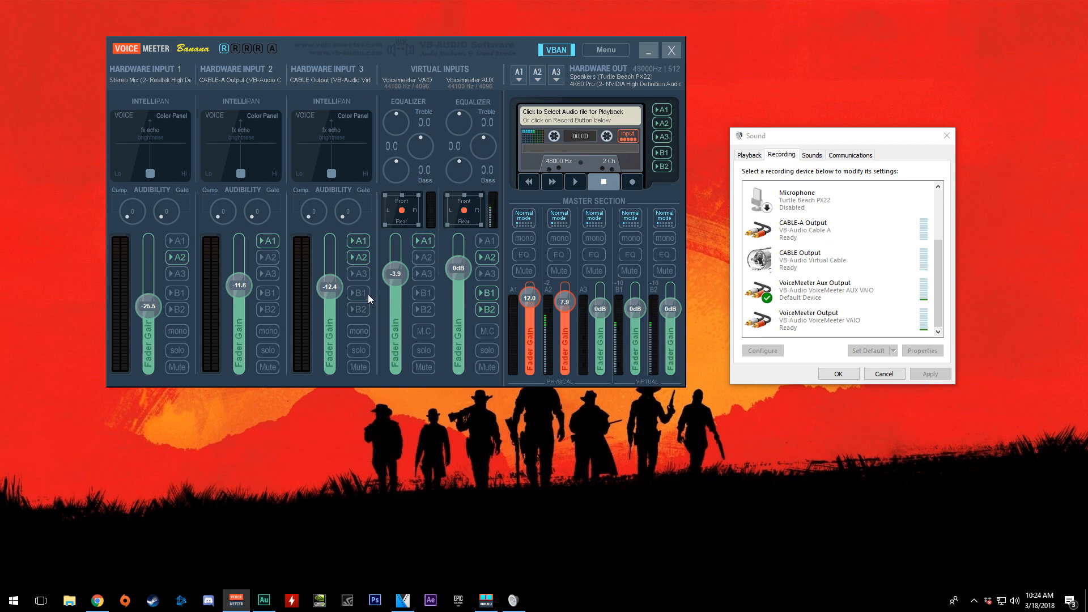
pyautogui.click(359, 293)
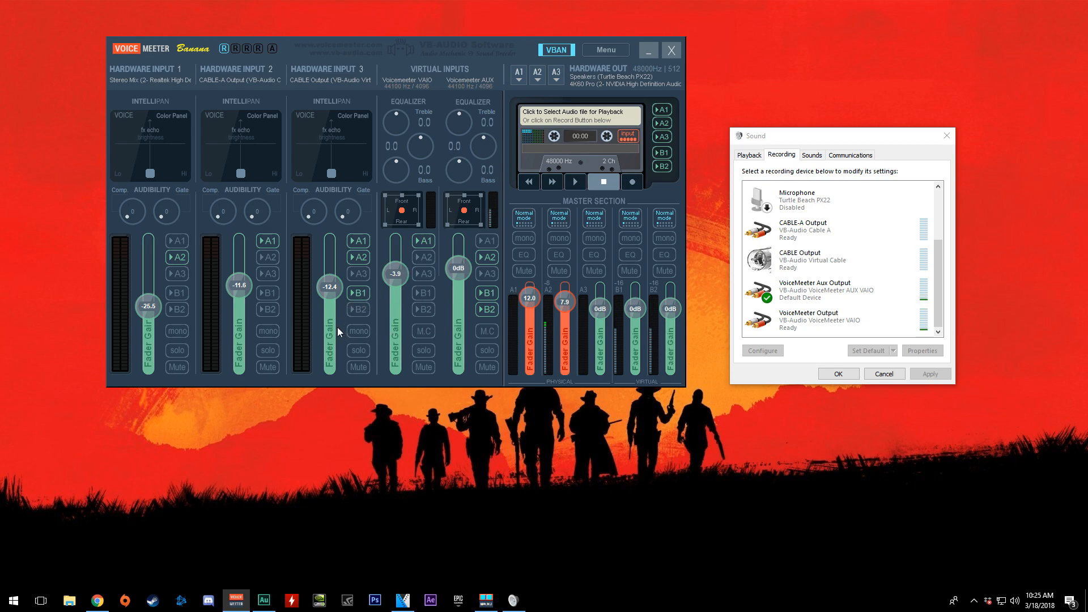
pyautogui.moveTo(392, 298)
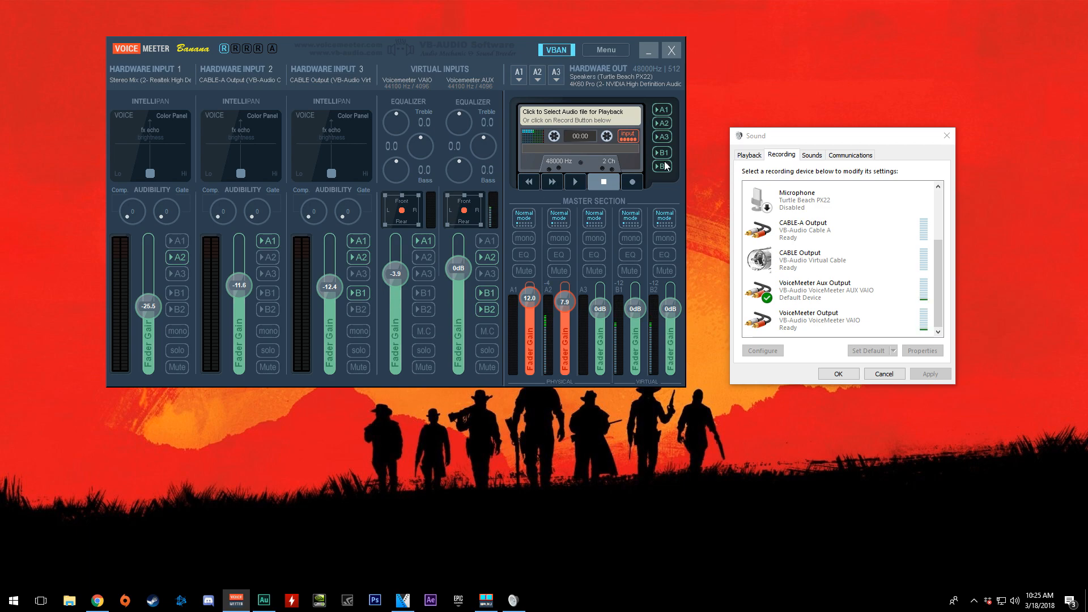
pyautogui.click(748, 154)
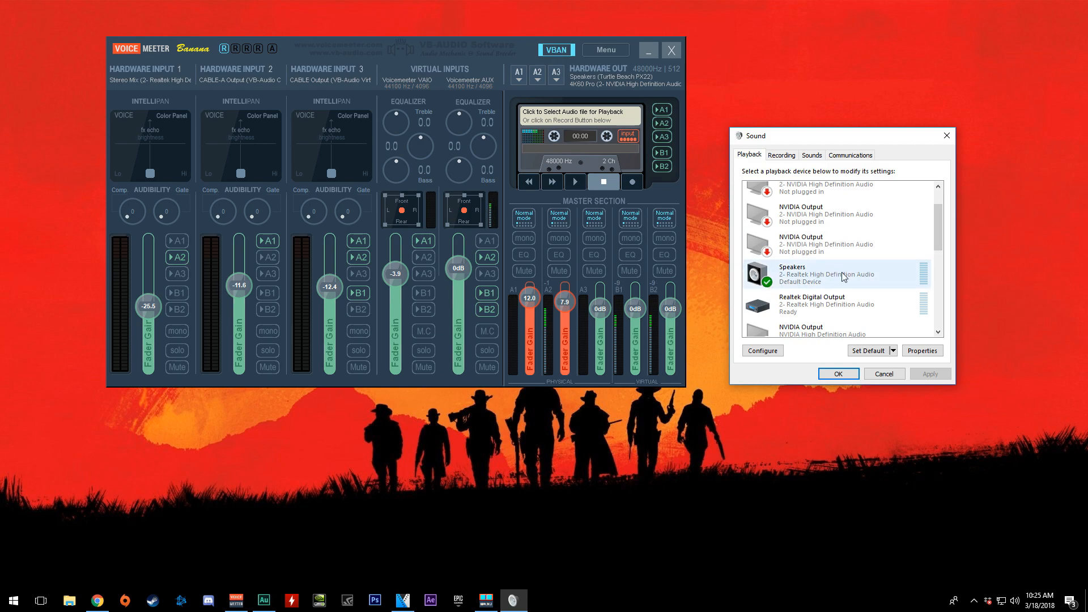
pyautogui.moveTo(893, 285)
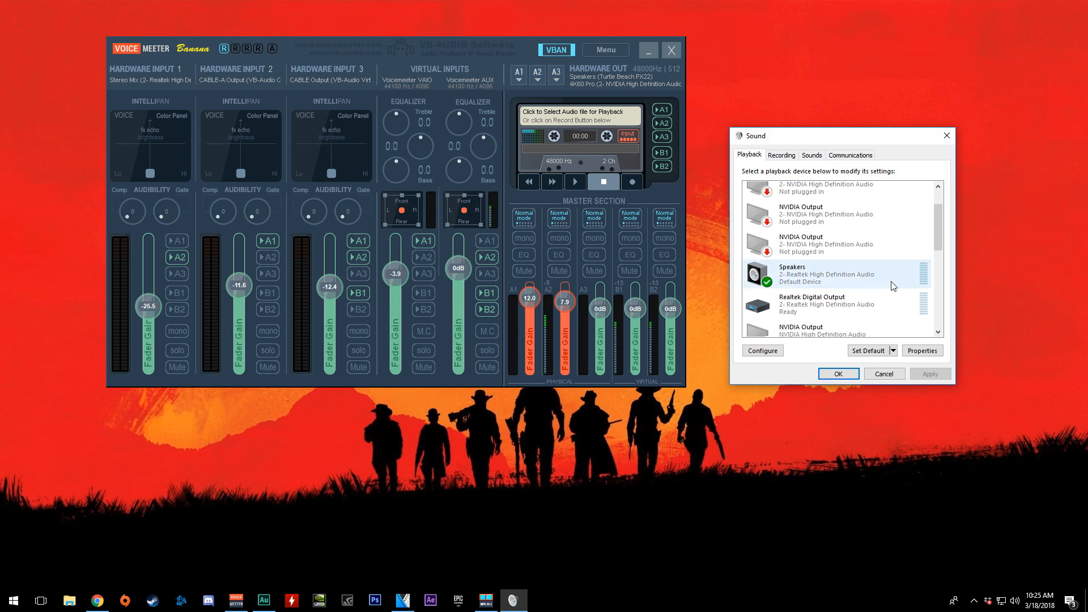
pyautogui.moveTo(769, 291)
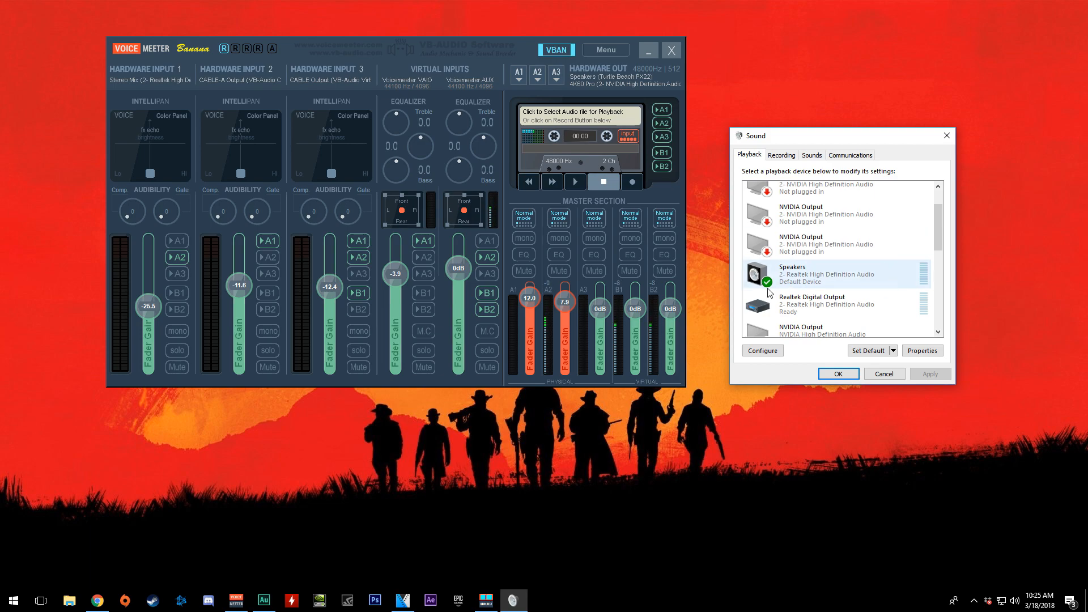
pyautogui.moveTo(526, 282)
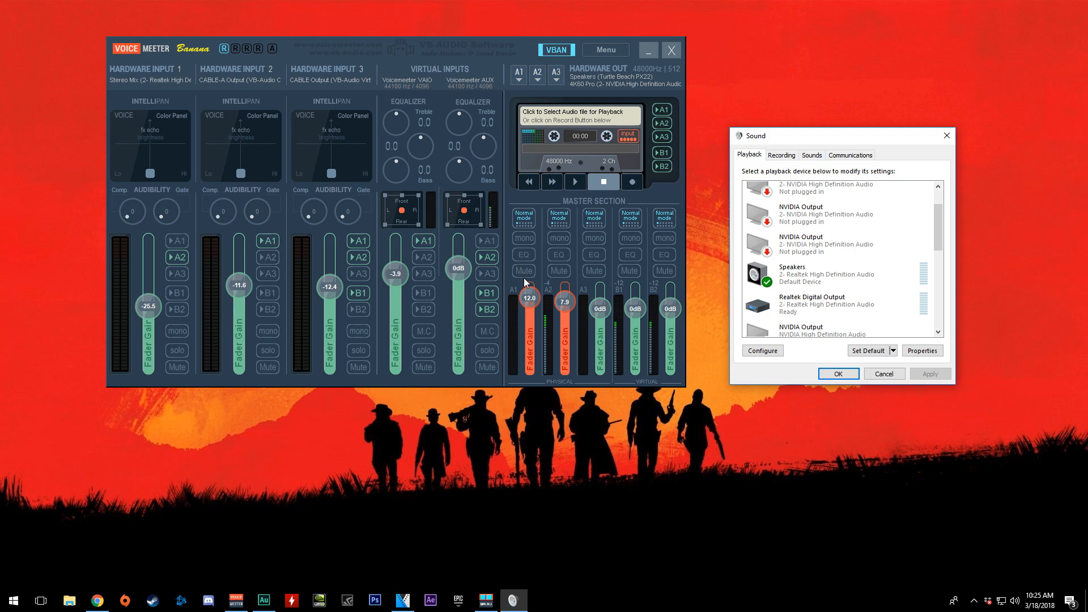
pyautogui.click(832, 274)
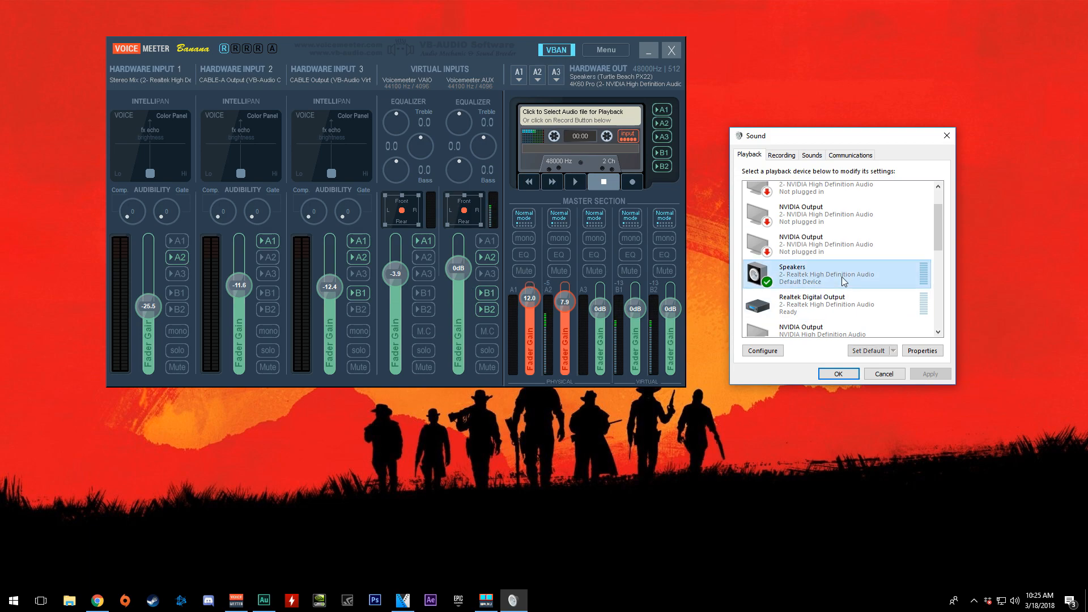
pyautogui.moveTo(800, 281)
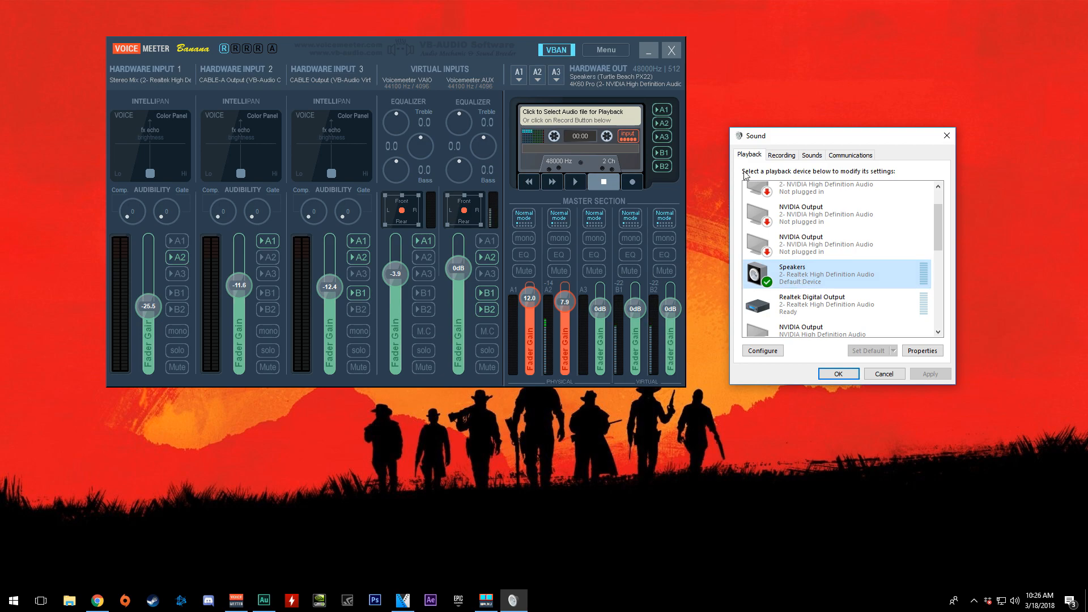
pyautogui.moveTo(810, 214)
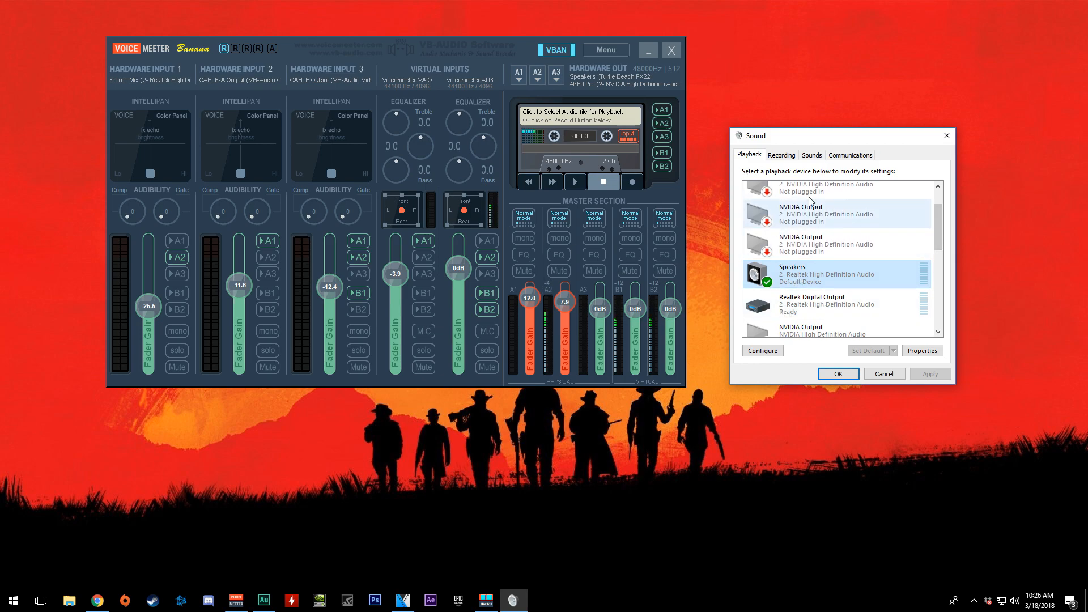
pyautogui.click(781, 155)
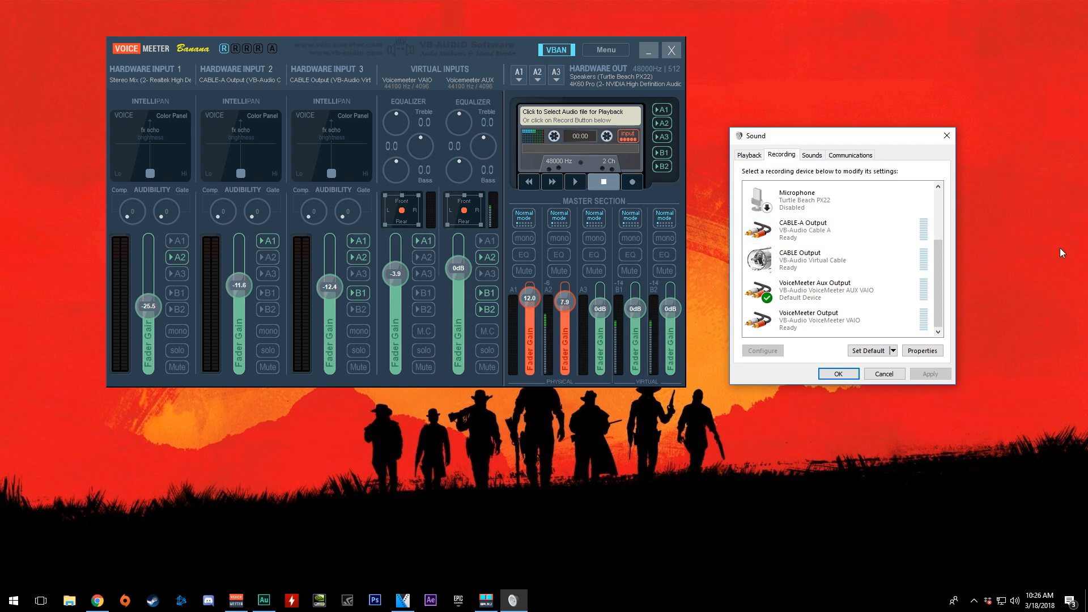
# Verify 'Listen to this device' is off for CABLE Output, then return to the Playback list.
pyautogui.click(922, 350)
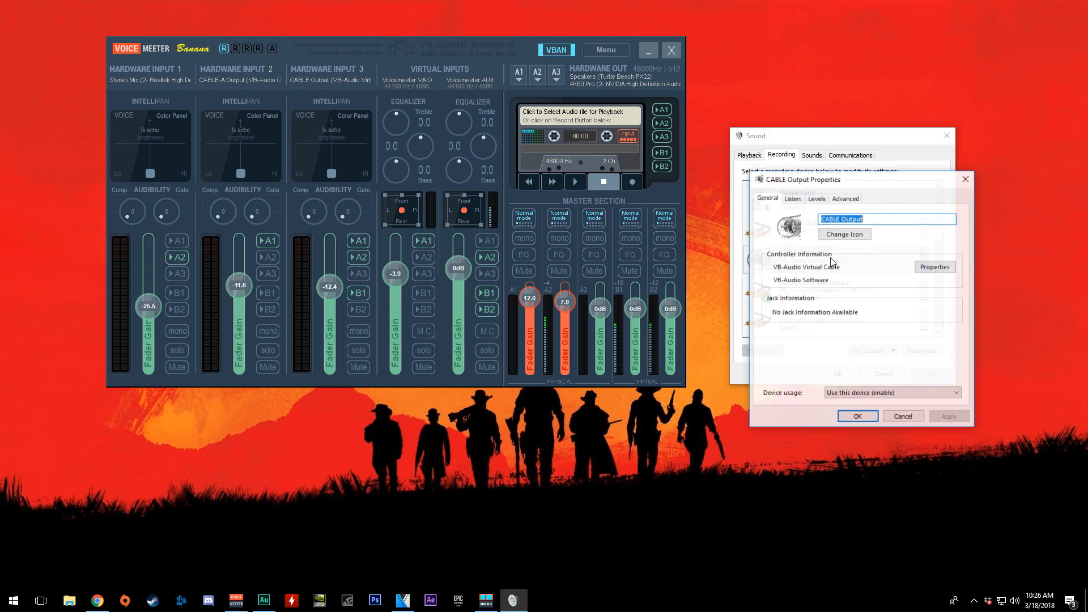
pyautogui.click(791, 198)
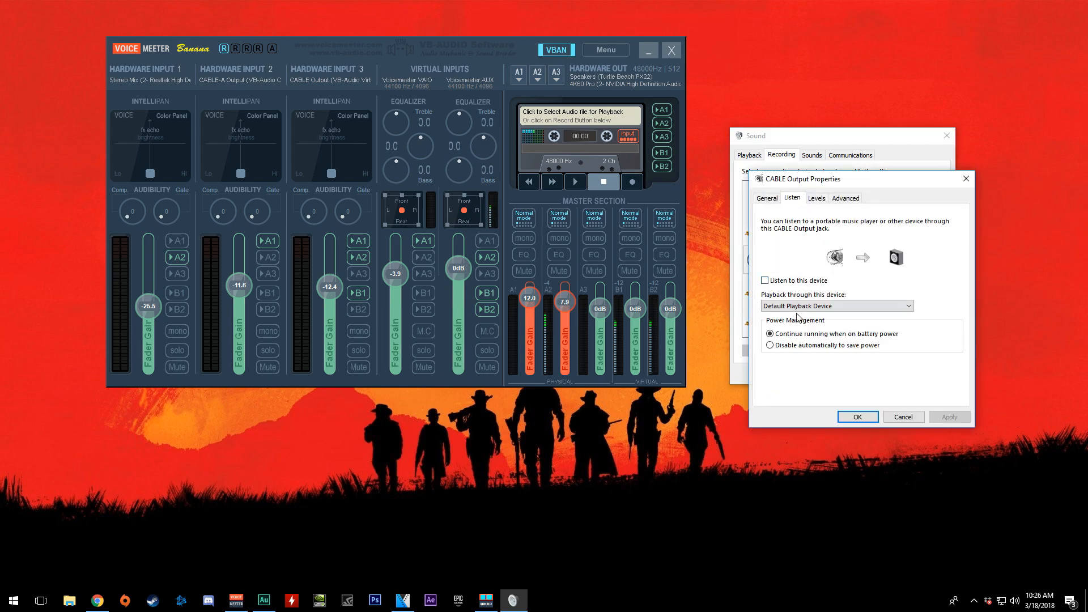
pyautogui.click(903, 416)
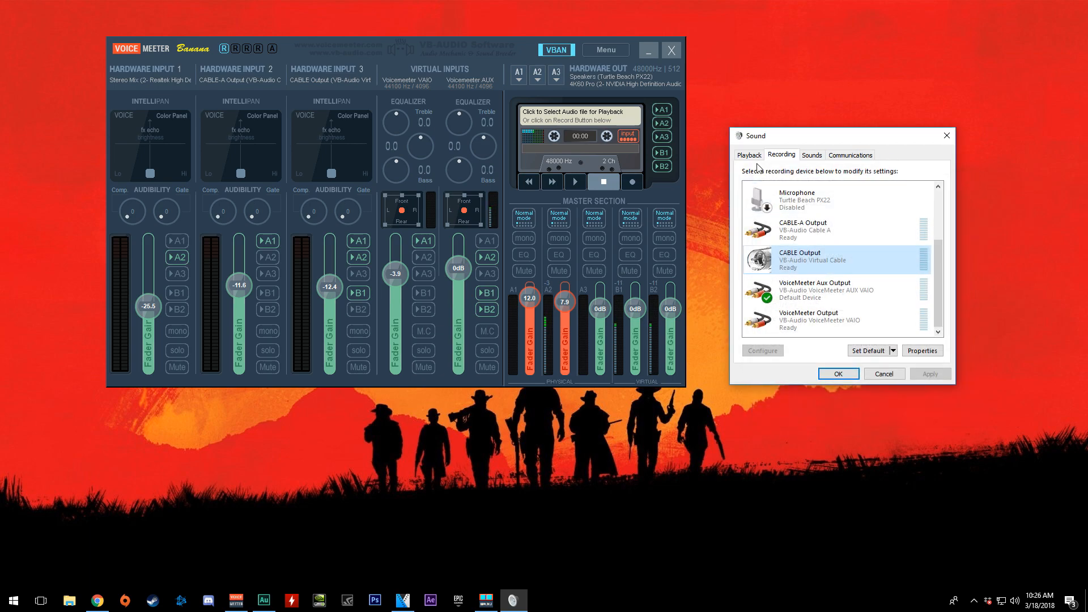
pyautogui.moveTo(834, 259)
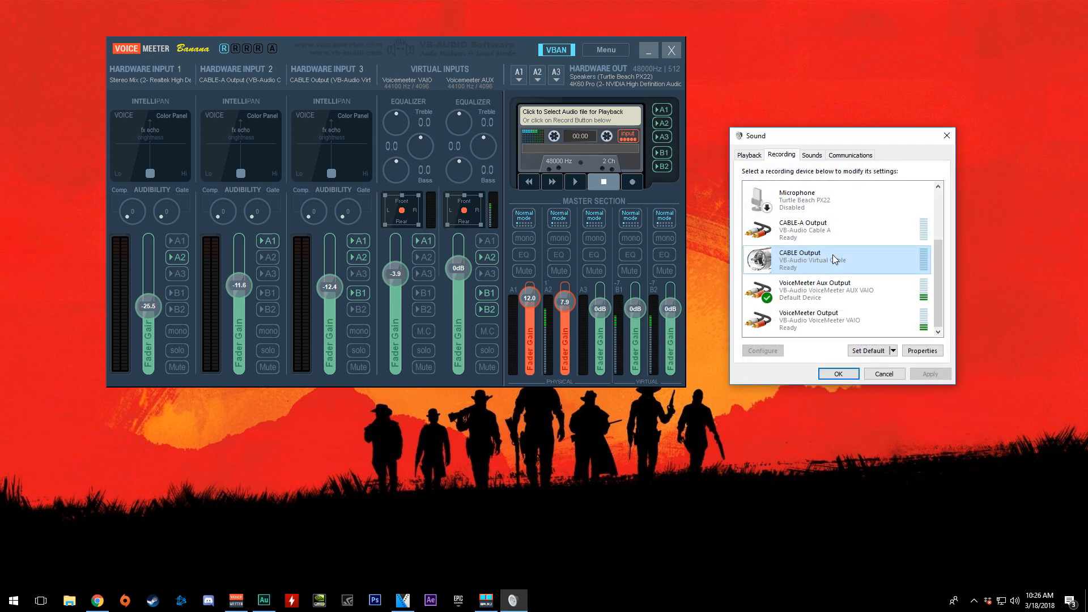
pyautogui.click(749, 154)
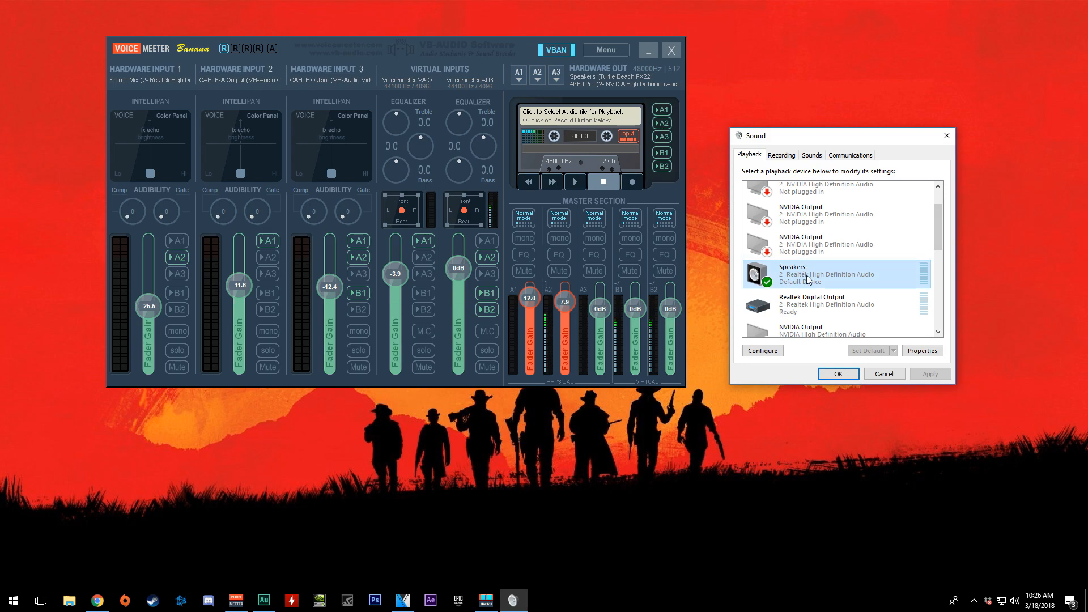